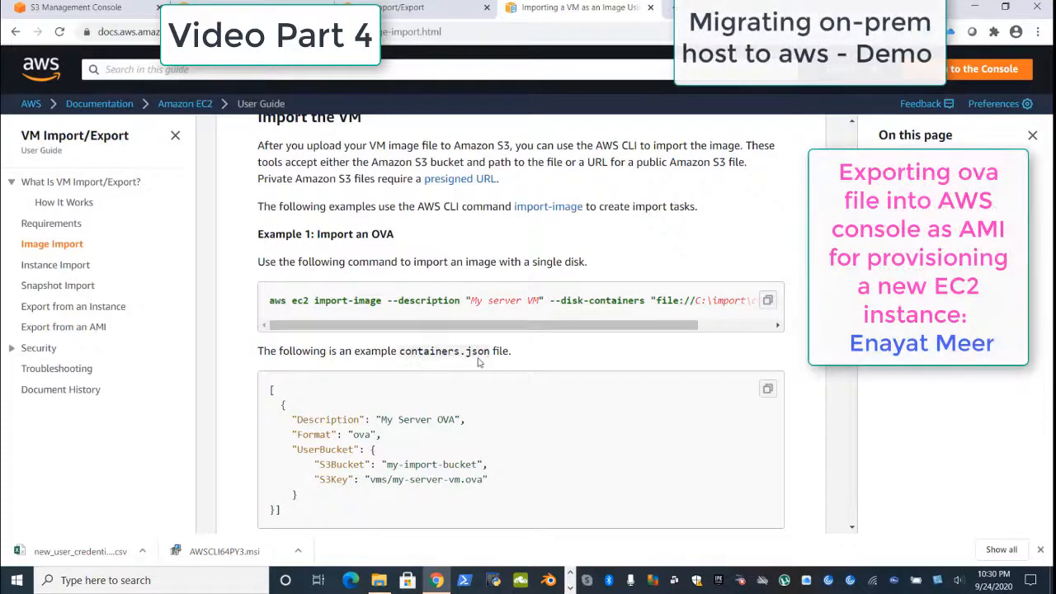
{"action": "mouse_move", "coordinate": [728, 380]}
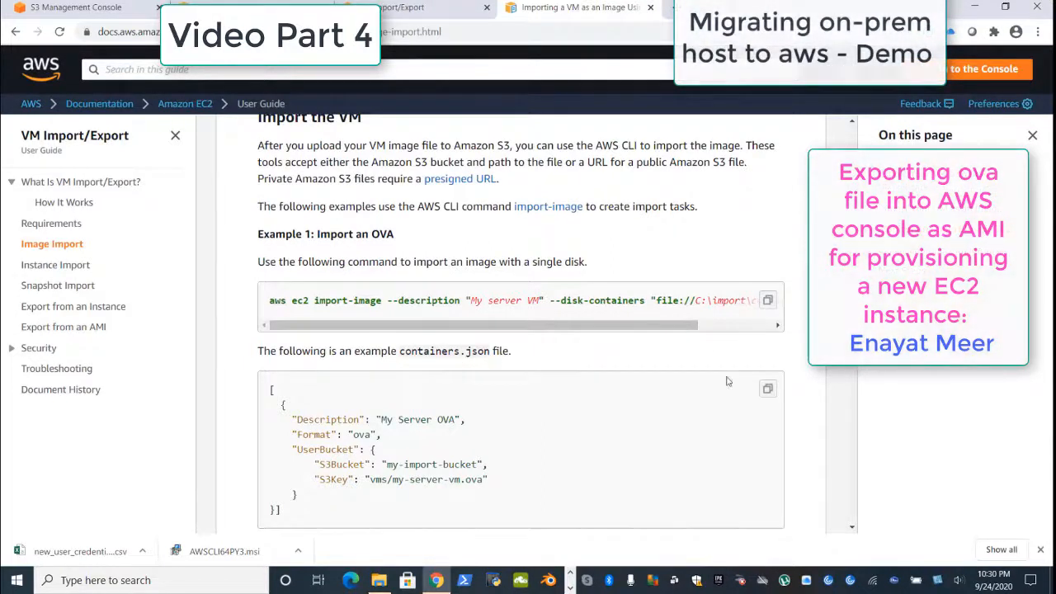
{"action": "mouse_move", "coordinate": [766, 389]}
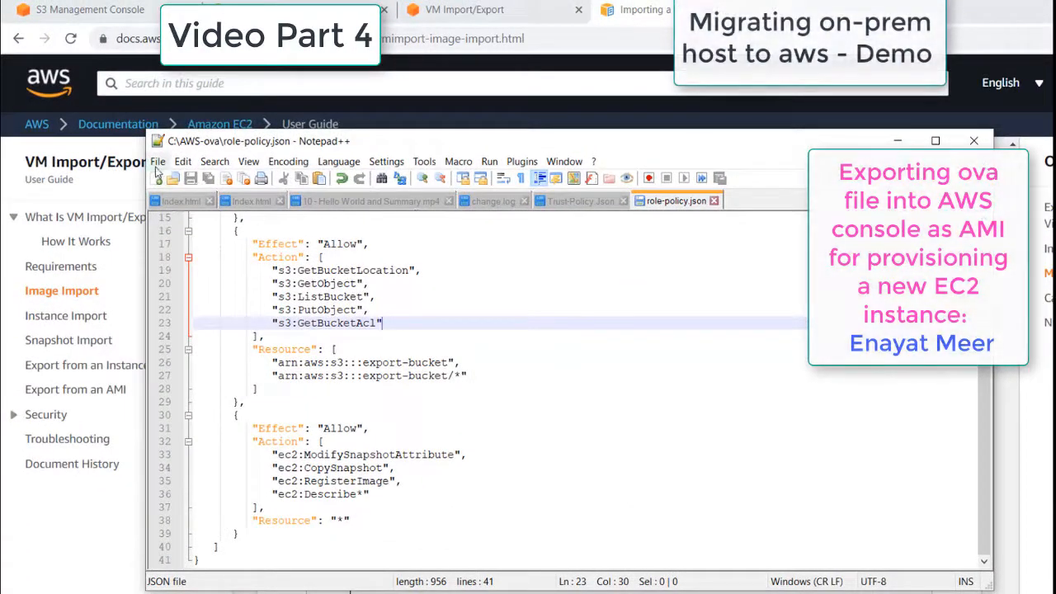
Create a new Notepad++ file with the containers JSON example, S3Bucket set to rm11377
{"action": "left_click", "coordinate": [157, 178]}
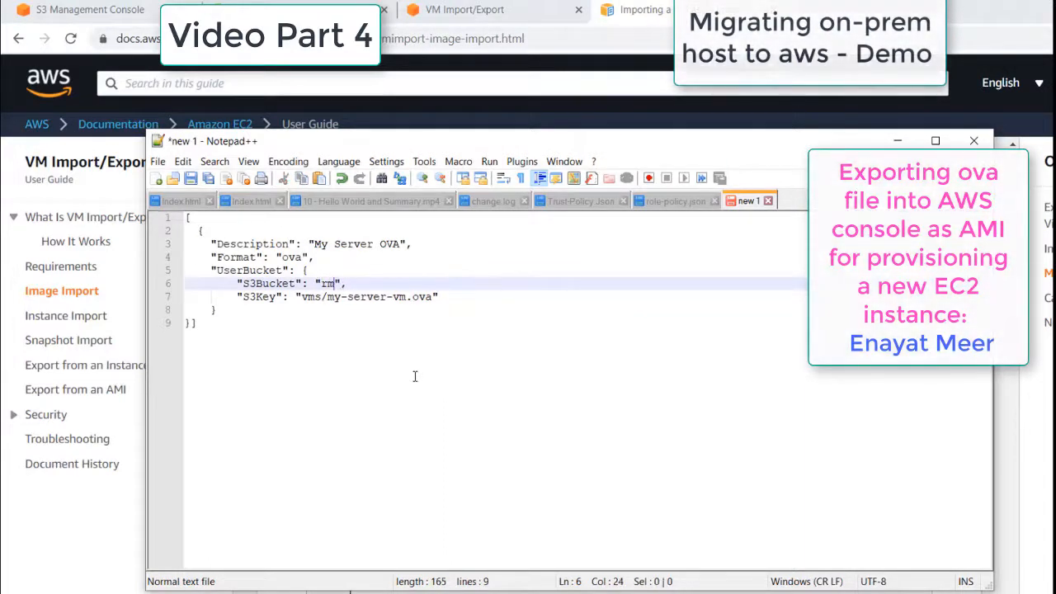
{"action": "type", "text": "113"}
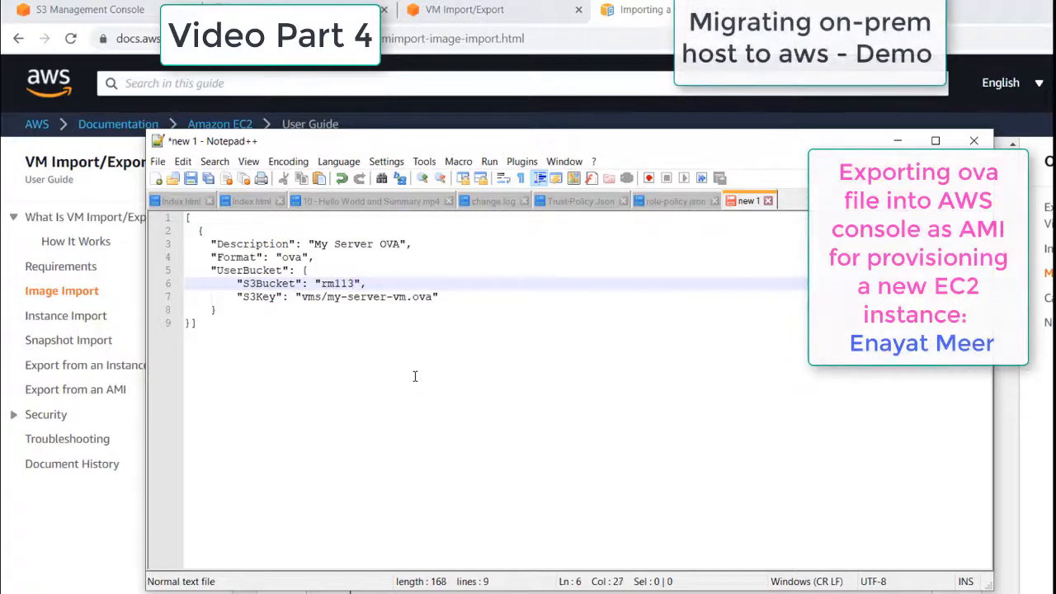
{"action": "type", "text": "77"}
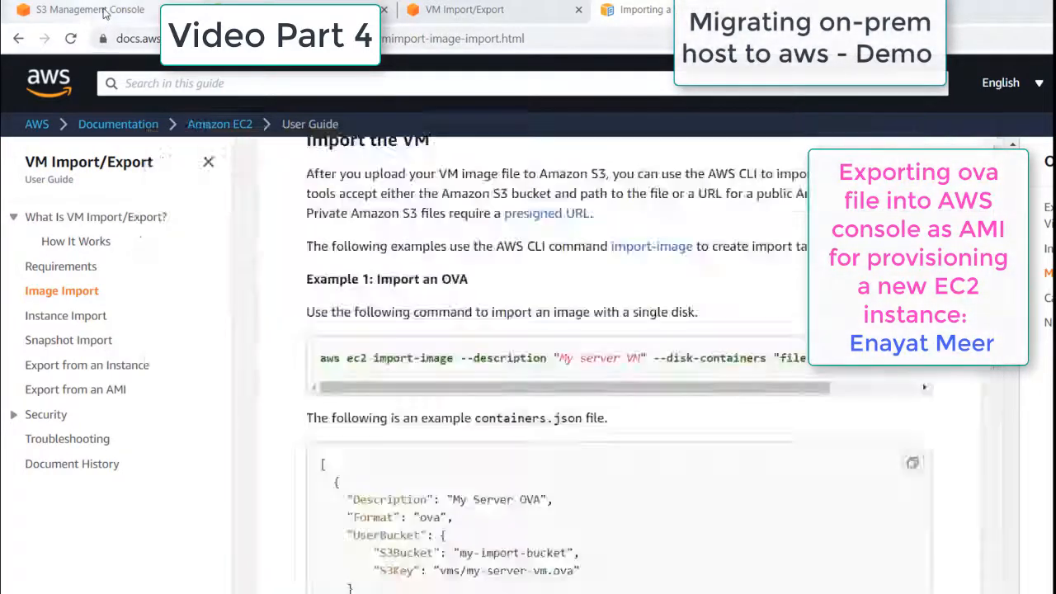
Open the Windows 8.x x64 (3).ova object details in rm11377 and select its key
{"action": "left_click", "coordinate": [90, 9]}
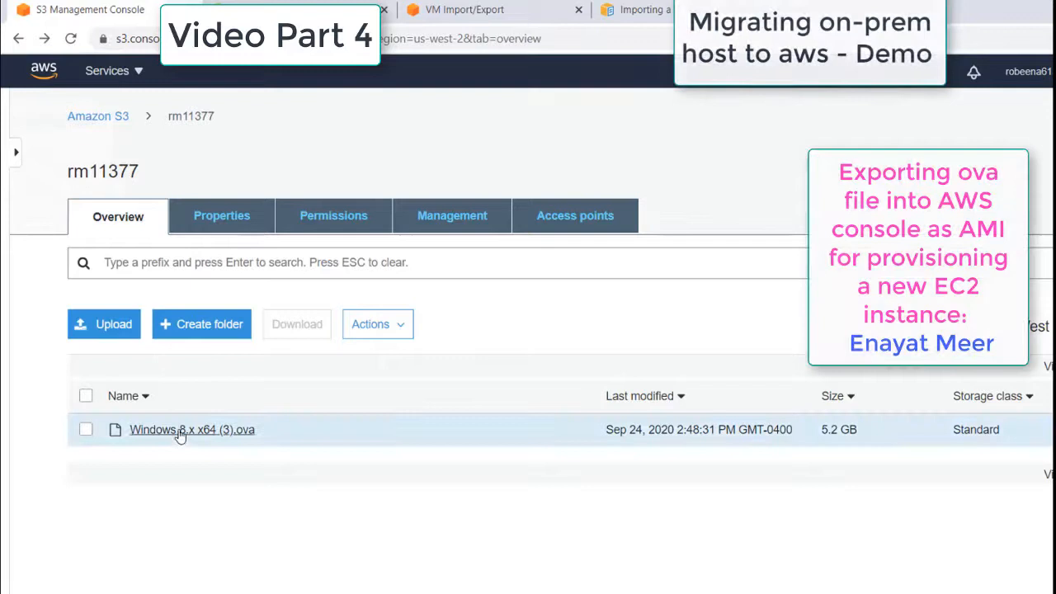
{"action": "left_click", "coordinate": [191, 429]}
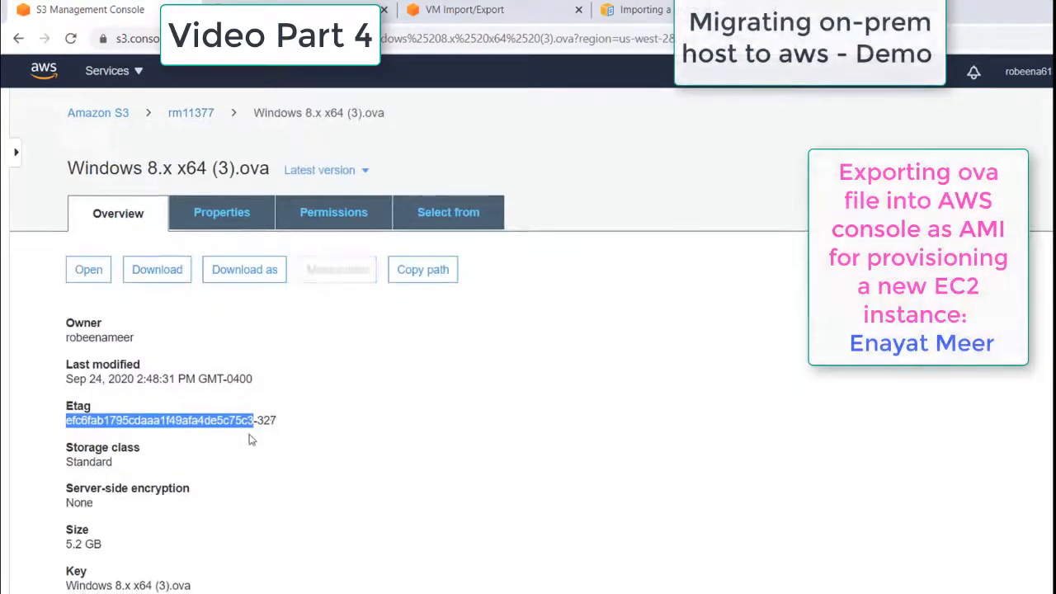
{"action": "scroll", "scroll_direction": "down", "scroll_amount": 3}
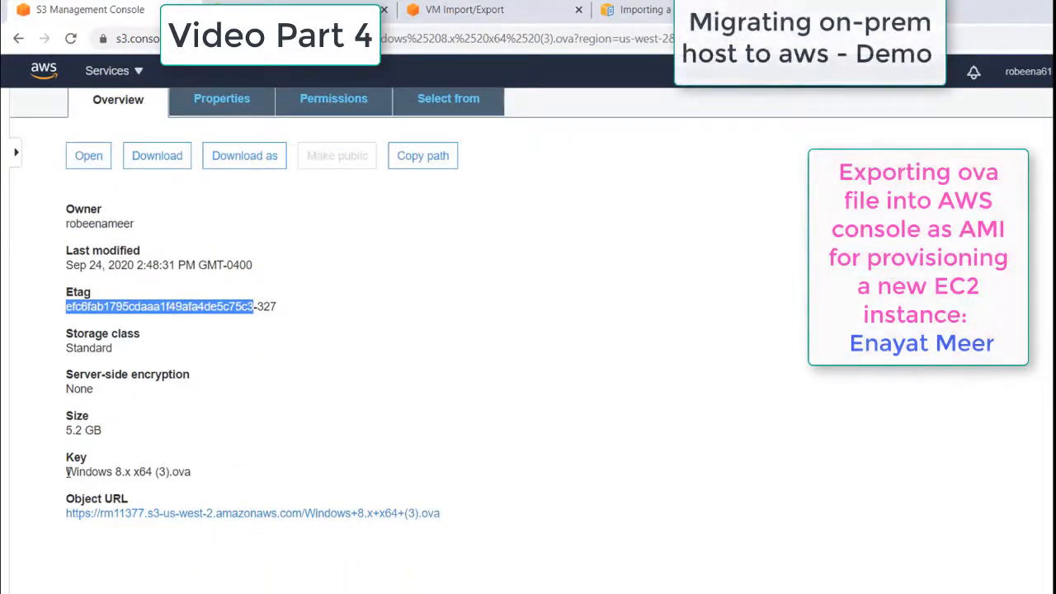
{"action": "double_click", "coordinate": [128, 471]}
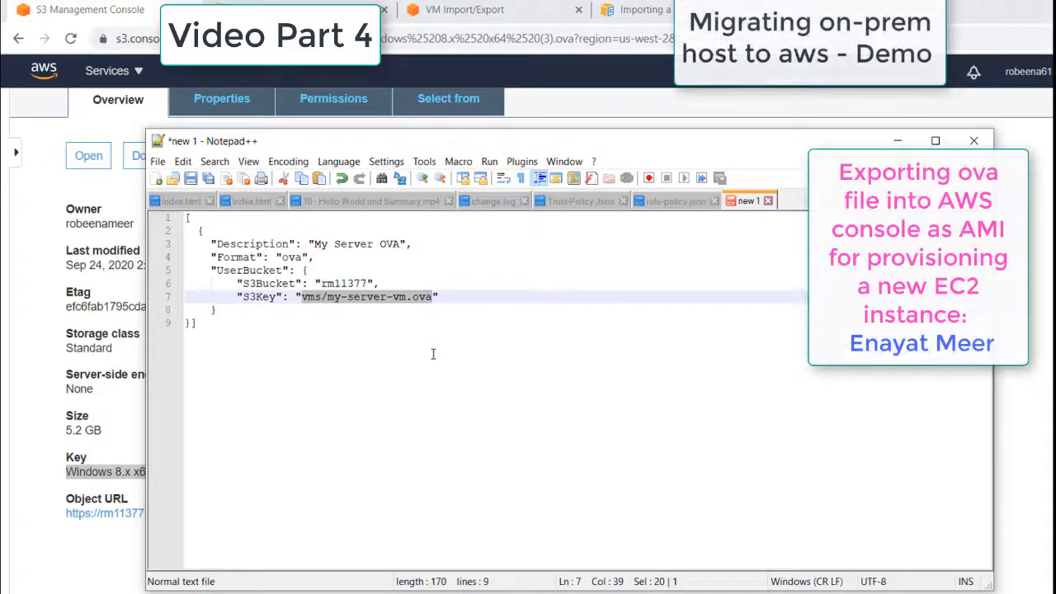
Enter 'Windows 8.x x64 (3).ova' as both the S3Key and Description values
{"action": "type", "text": "Windows 8.x x64 (3).ova"}
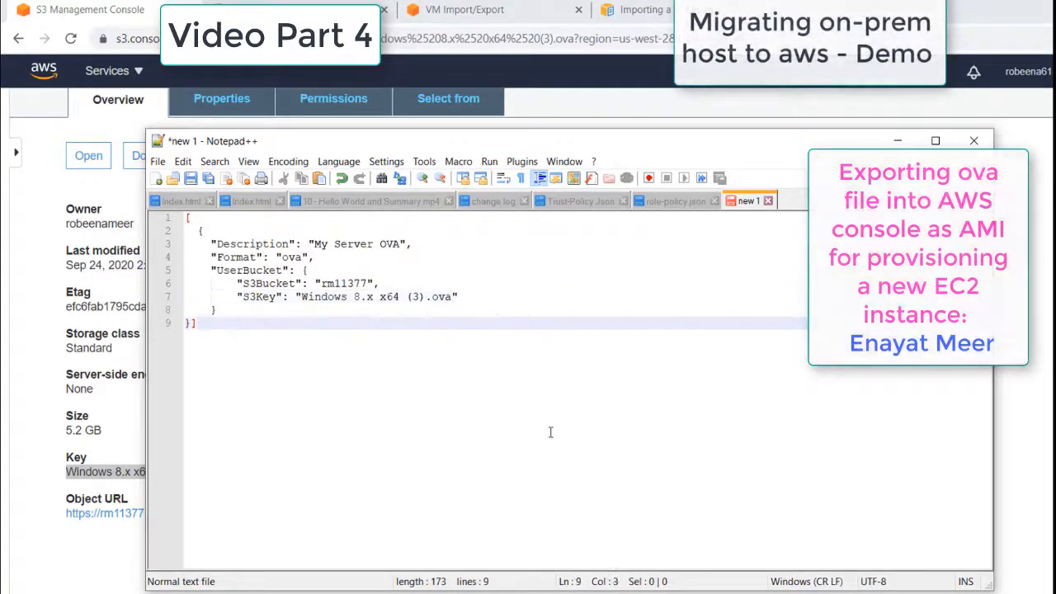
{"action": "mouse_move", "coordinate": [385, 409]}
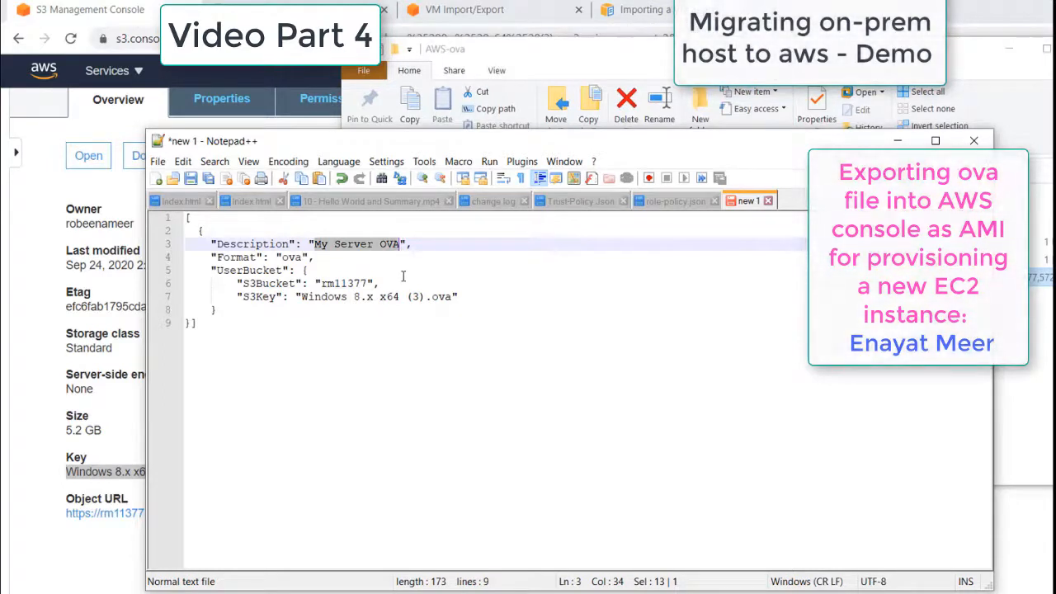
{"action": "type", "text": "Windows 8.x x64 (3)"}
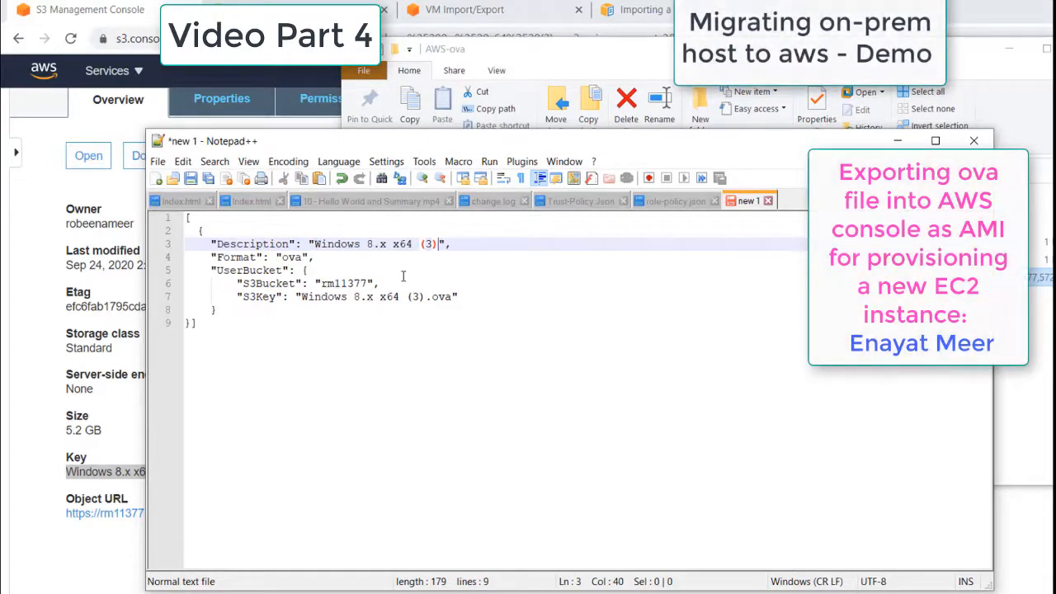
{"action": "type", "text": ".o"}
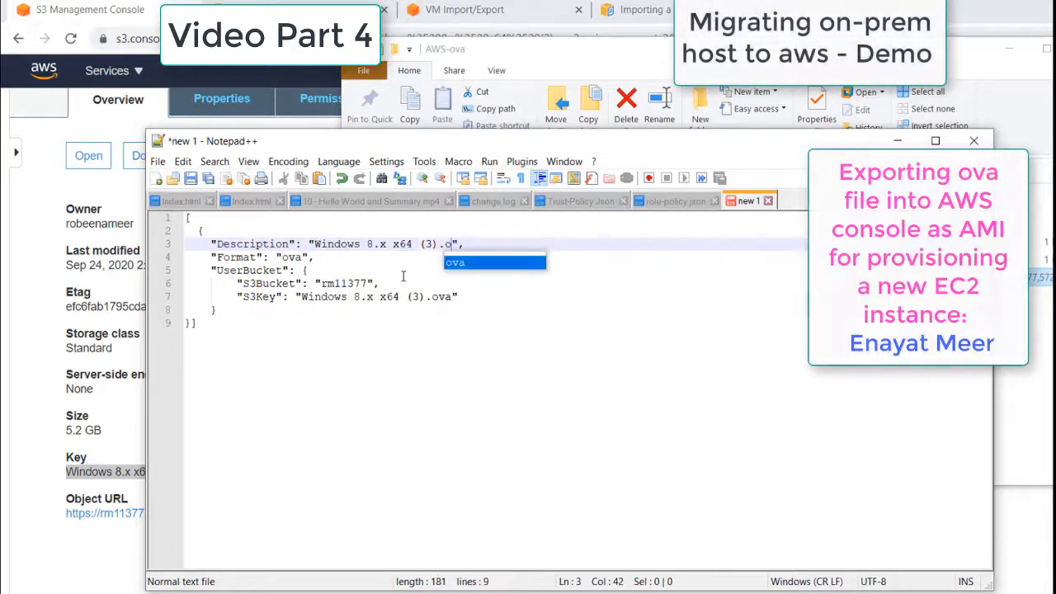
{"action": "type", "text": "va"}
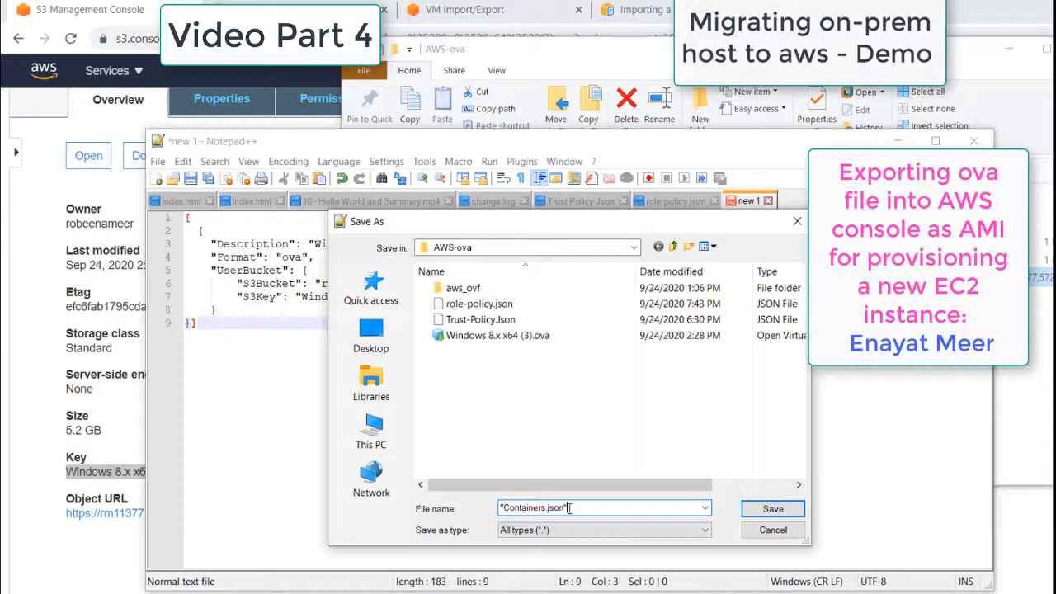
{"action": "mouse_move", "coordinate": [458, 266]}
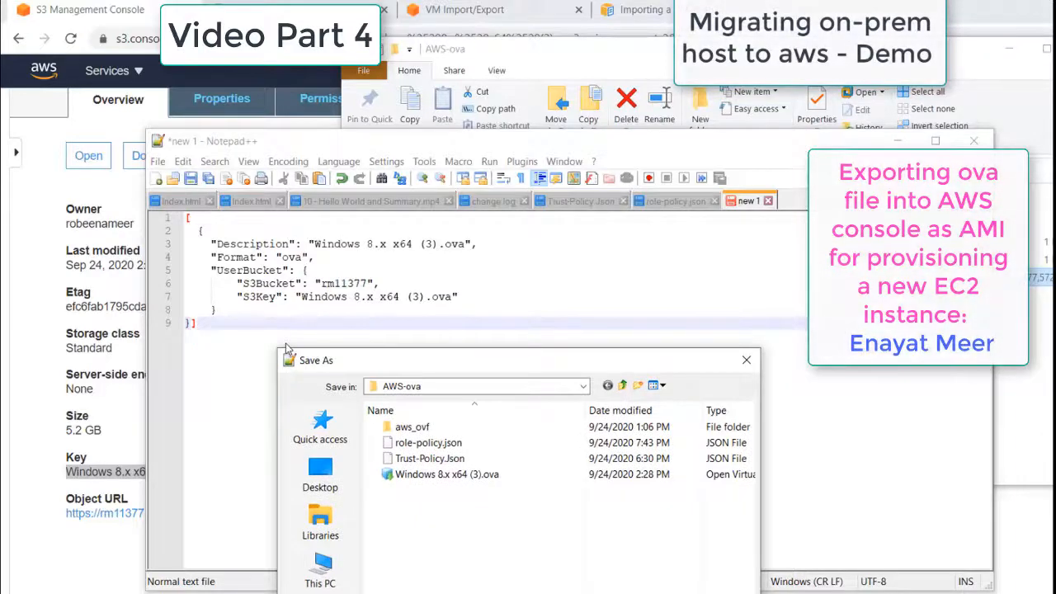
{"action": "mouse_move", "coordinate": [557, 371]}
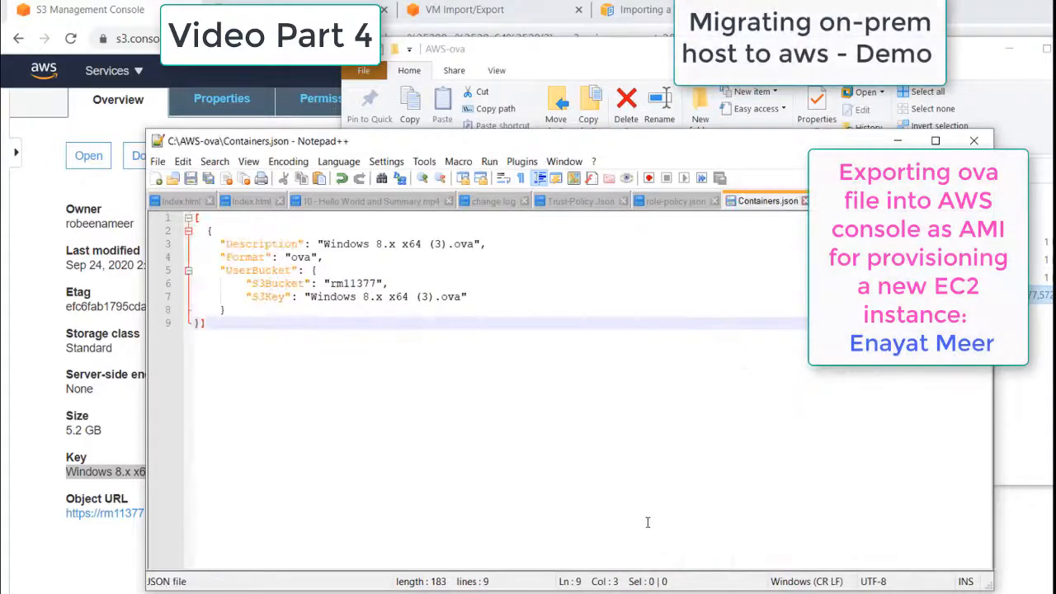
{"action": "mouse_move", "coordinate": [595, 532]}
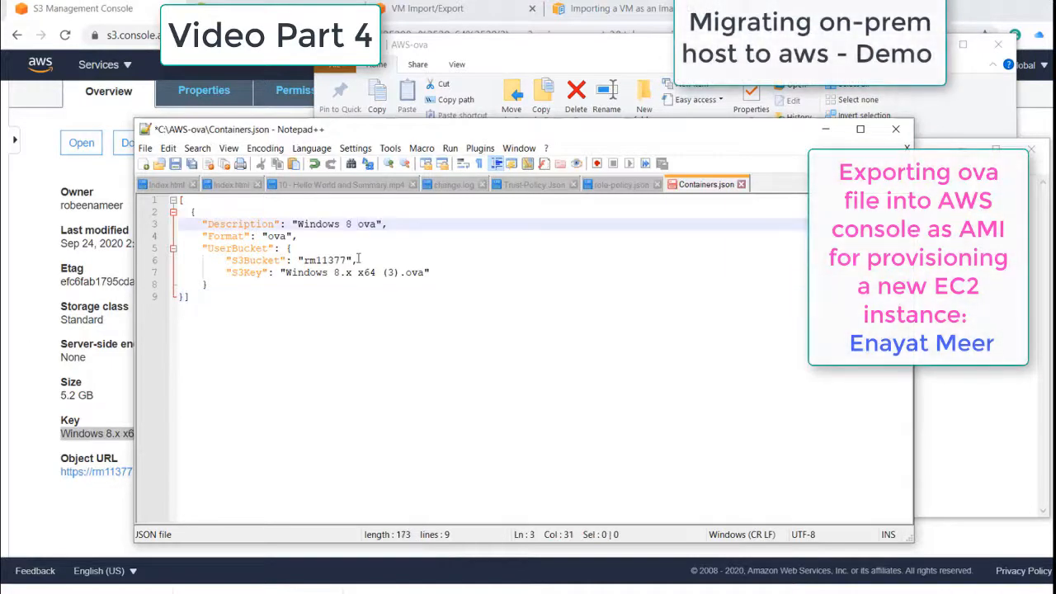
Save Containers.json with the 'Windows 8 ova' description
{"action": "left_click", "coordinate": [426, 404]}
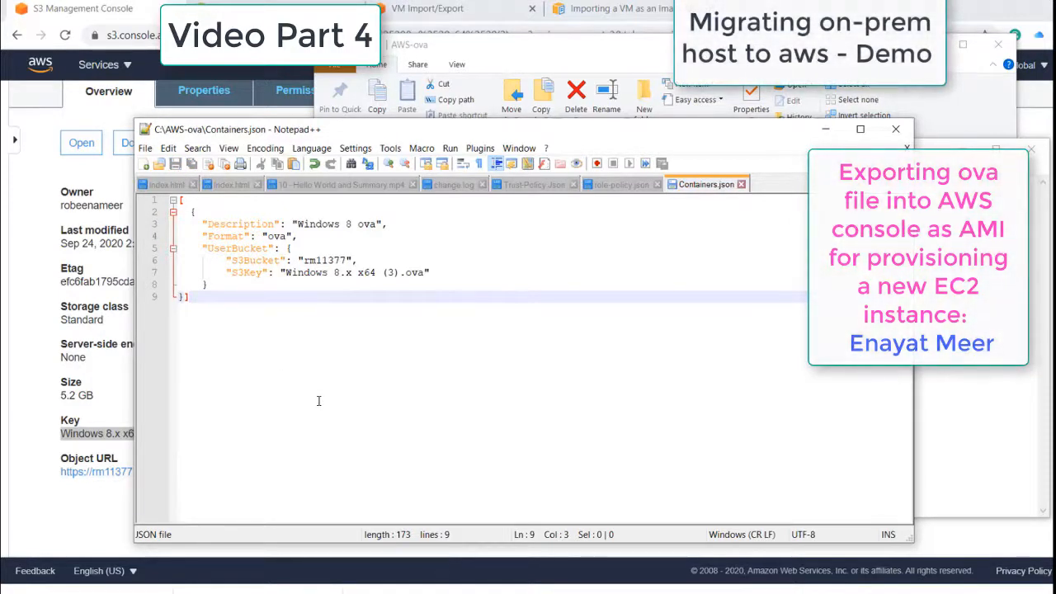
{"action": "mouse_move", "coordinate": [686, 212]}
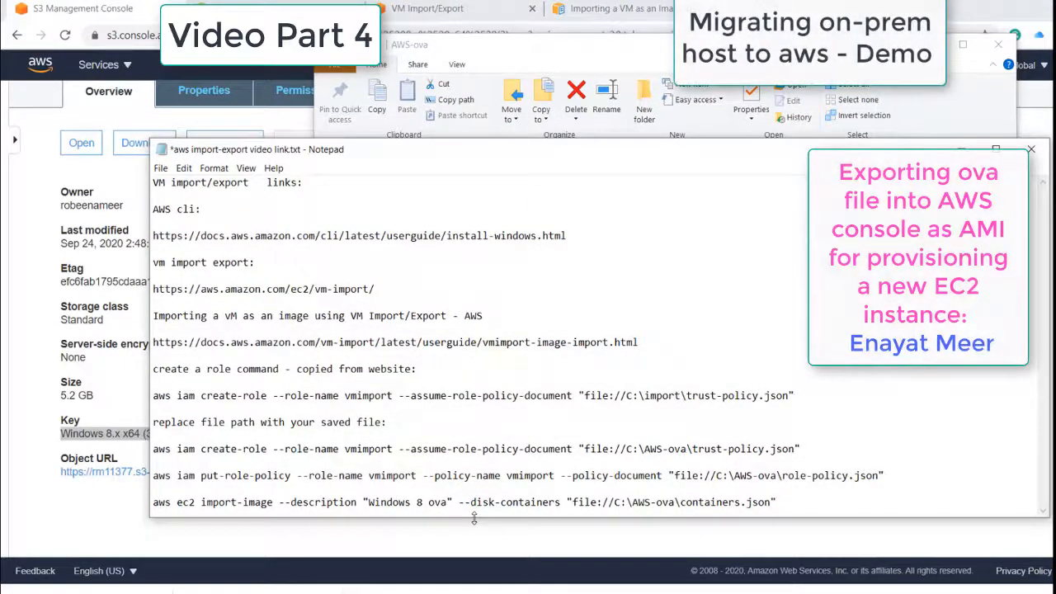
Select the aws ec2 import-image command in the notes and go to Administrator: Command Prompt
{"action": "double_click", "coordinate": [169, 502]}
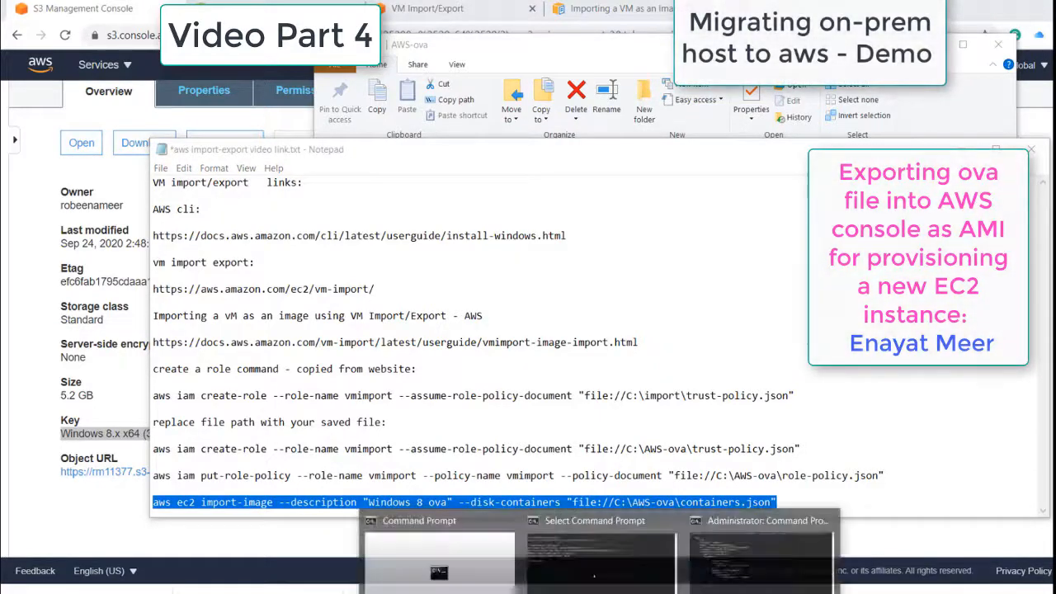
{"action": "left_click", "coordinate": [759, 552]}
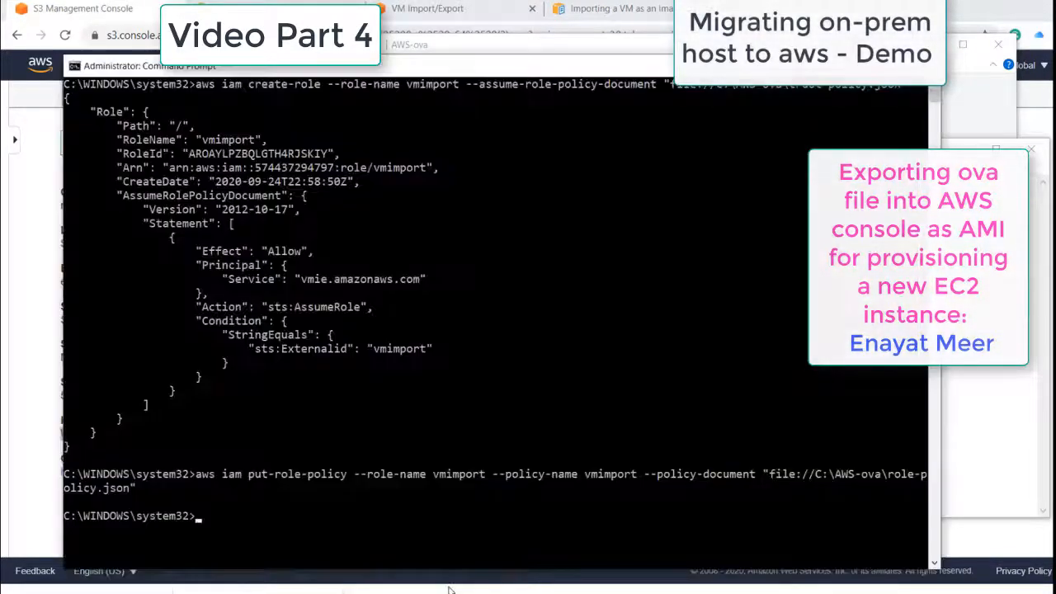
Enter the import-image command with description 'Windows 8 ova' and the containers.json file
{"action": "type", "text": "aws ec2 import-image --description \"Windows 8 ova\" --disk-containers \"file://C:\\AWS-ova\\containers.json\""}
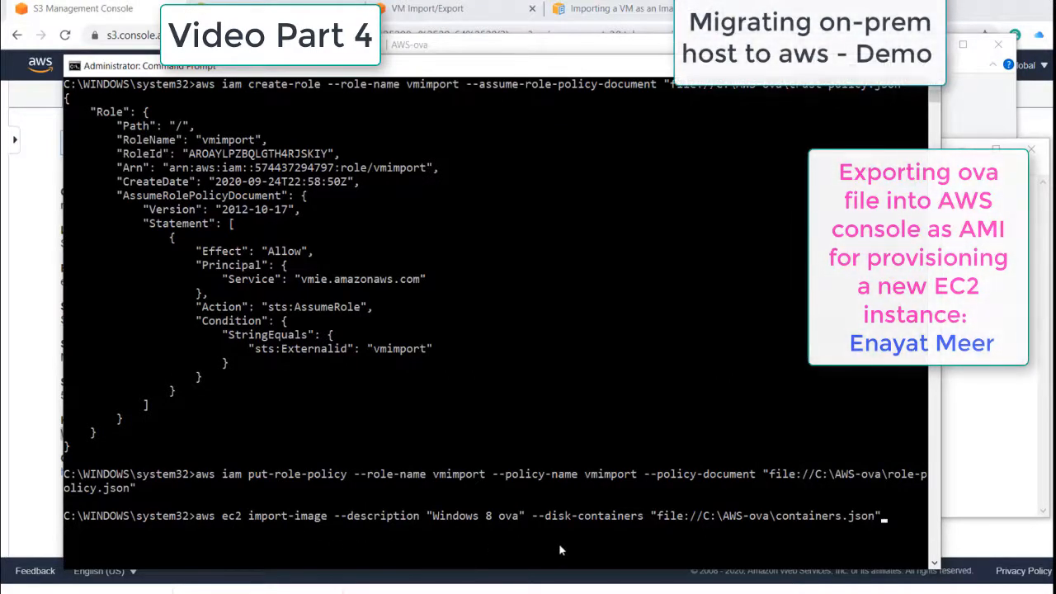
{"action": "mouse_move", "coordinate": [668, 553]}
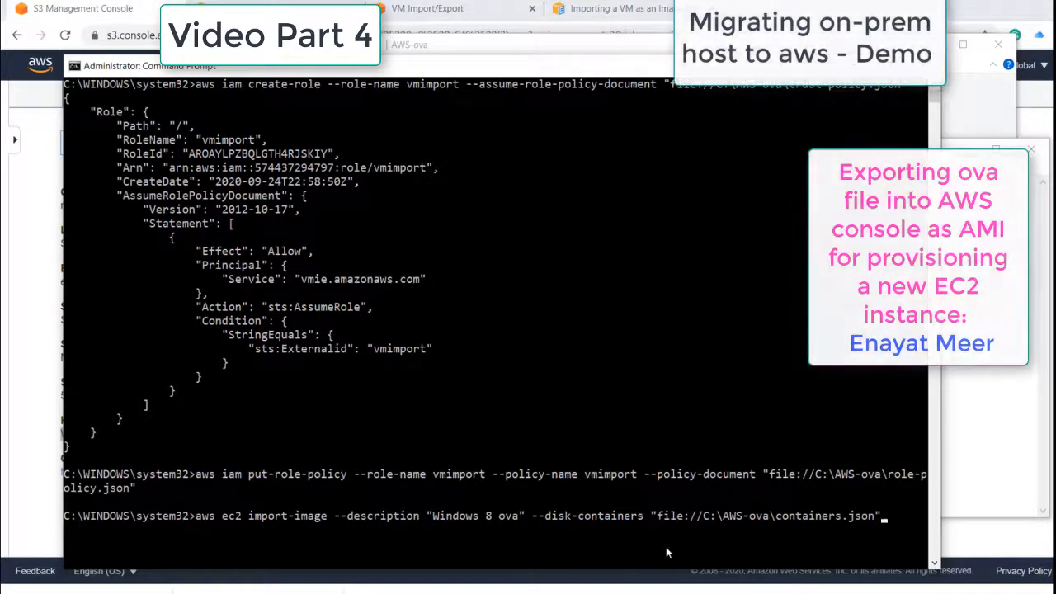
{"action": "mouse_move", "coordinate": [878, 539]}
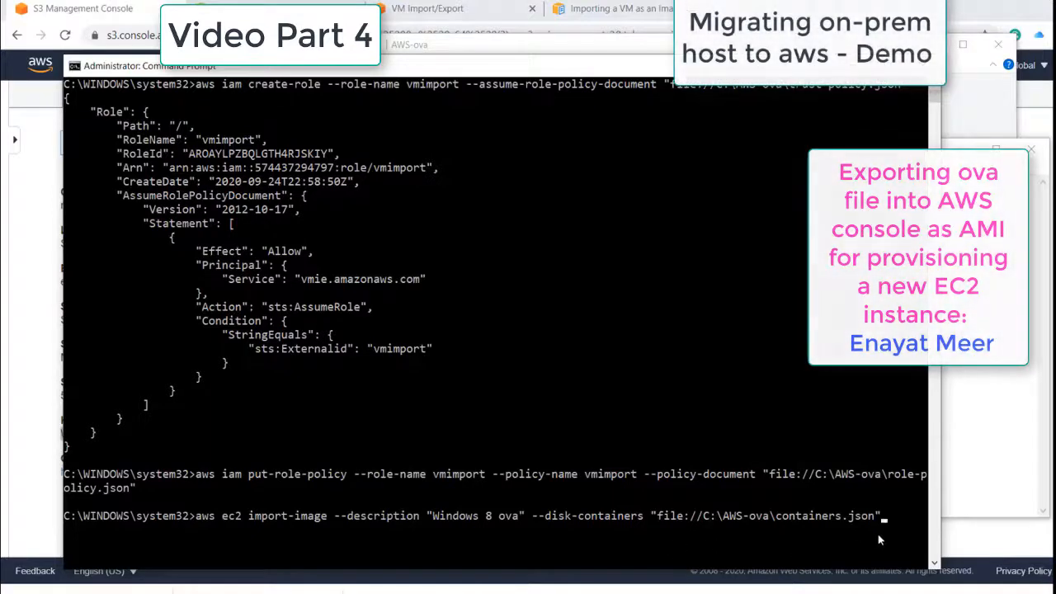
{"action": "mouse_move", "coordinate": [889, 534]}
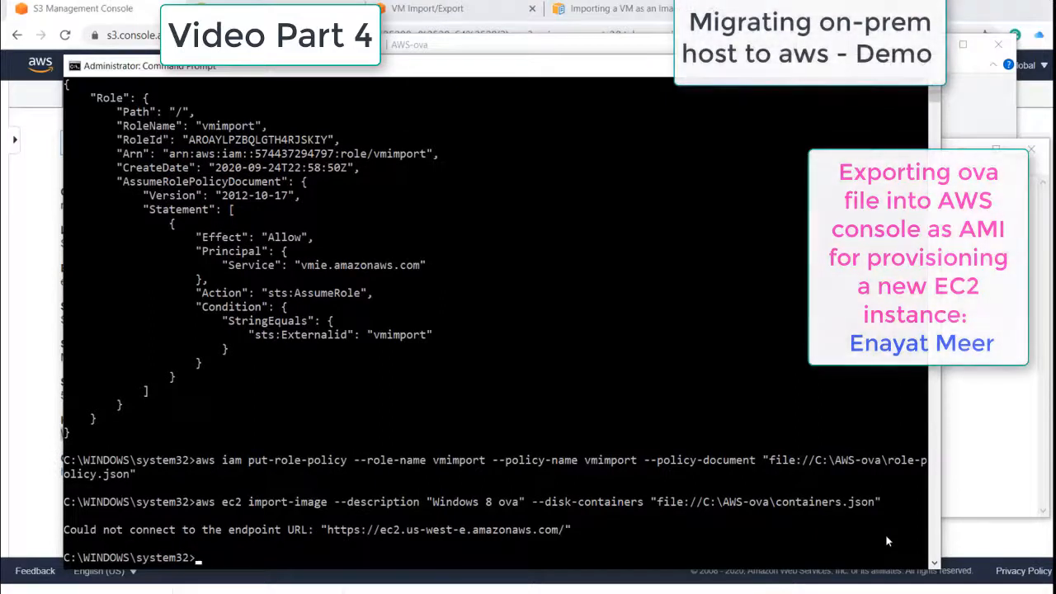
{"action": "mouse_move", "coordinate": [792, 574]}
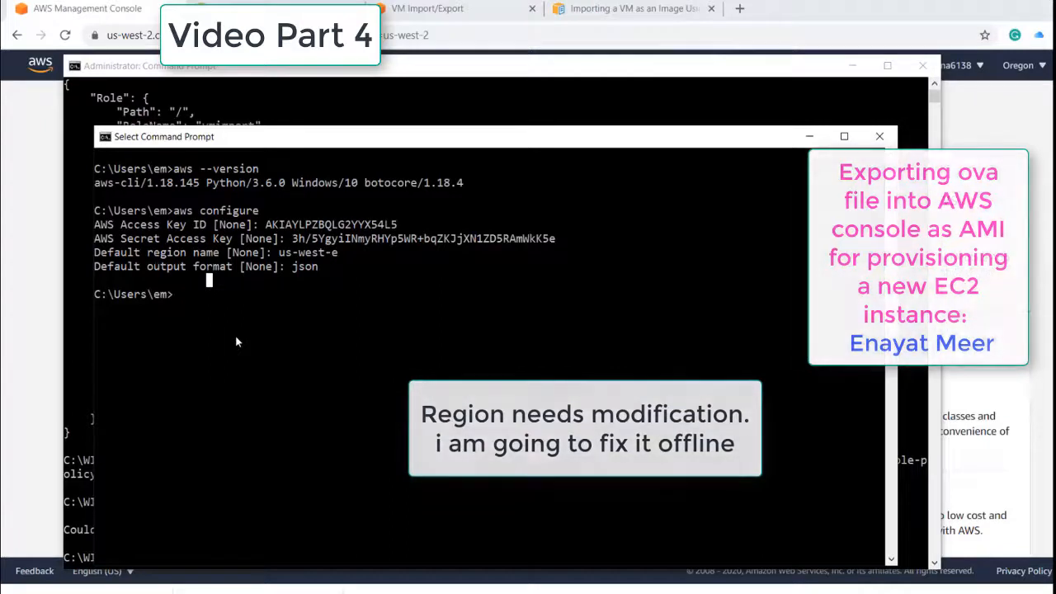
Run aws configure, keeping existing keys and json output, with region us-west-2
{"action": "type", "text": "aws configure"}
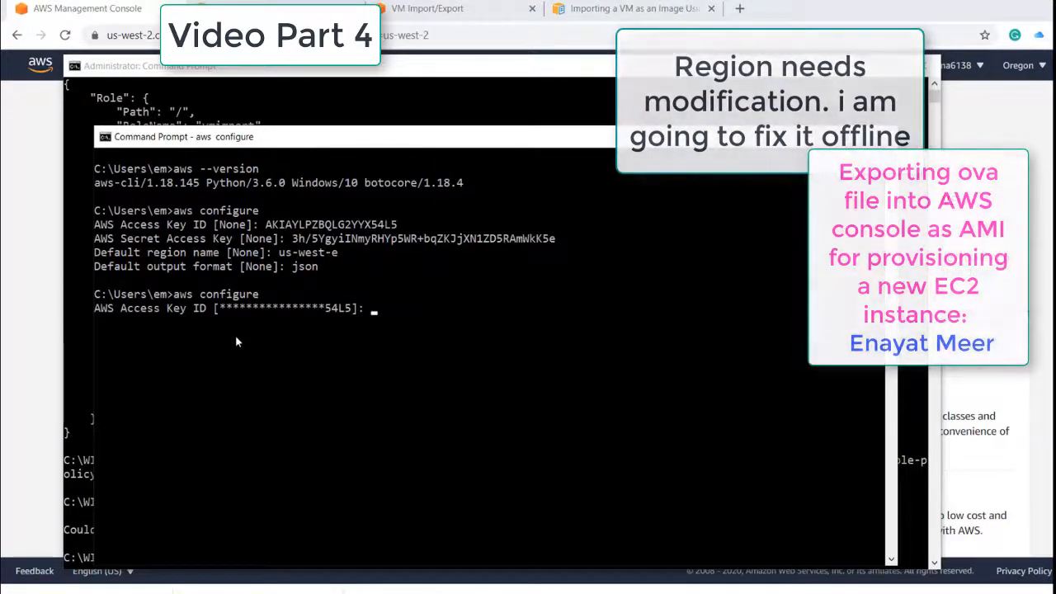
{"action": "key", "text": "Return"}
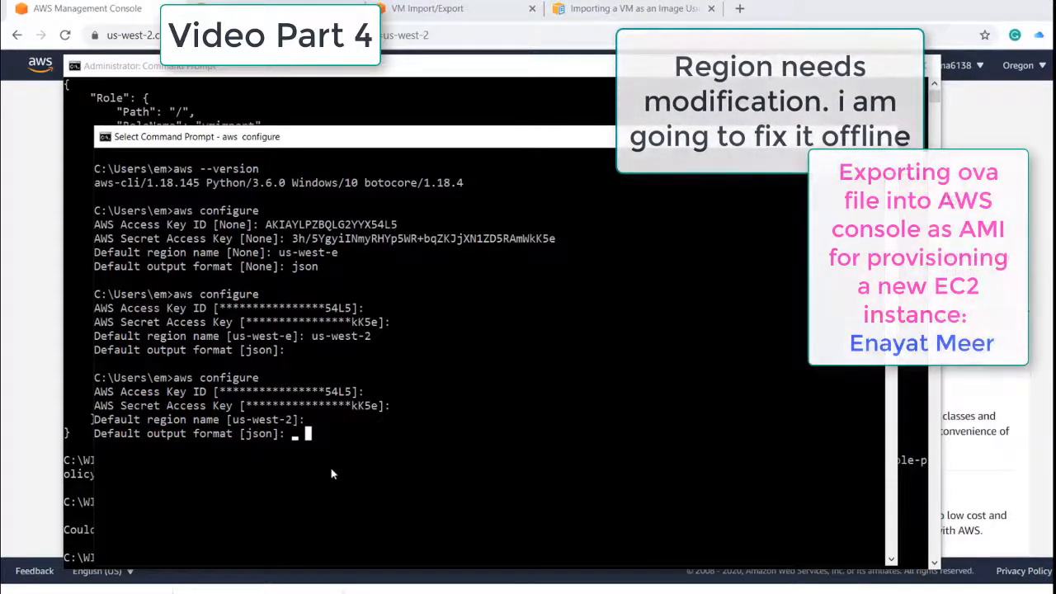
{"action": "key", "text": "Return"}
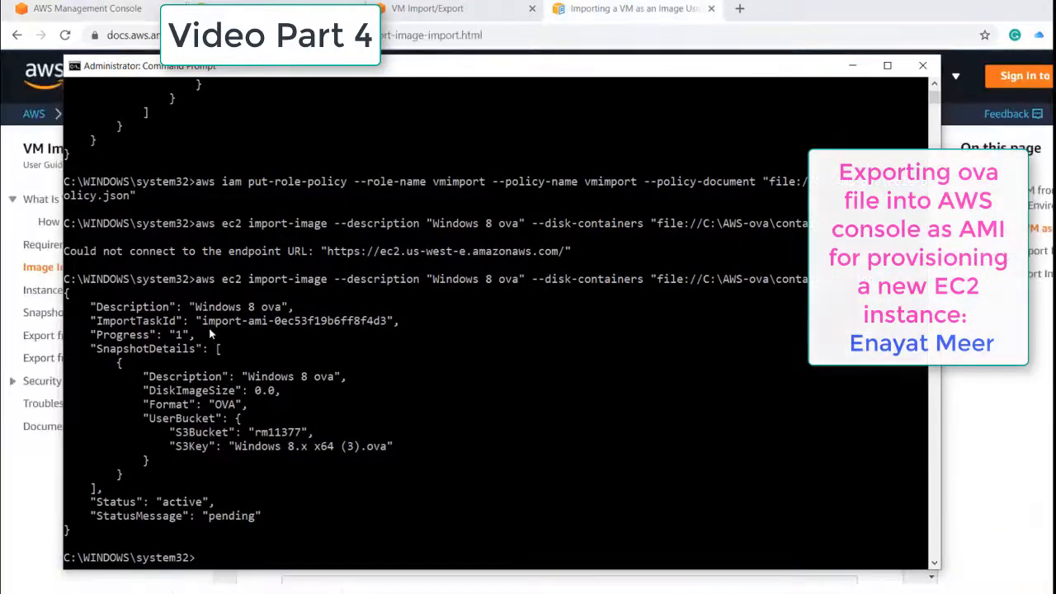
Select the ImportTaskId of the newly started pending import task
{"action": "double_click", "coordinate": [231, 320]}
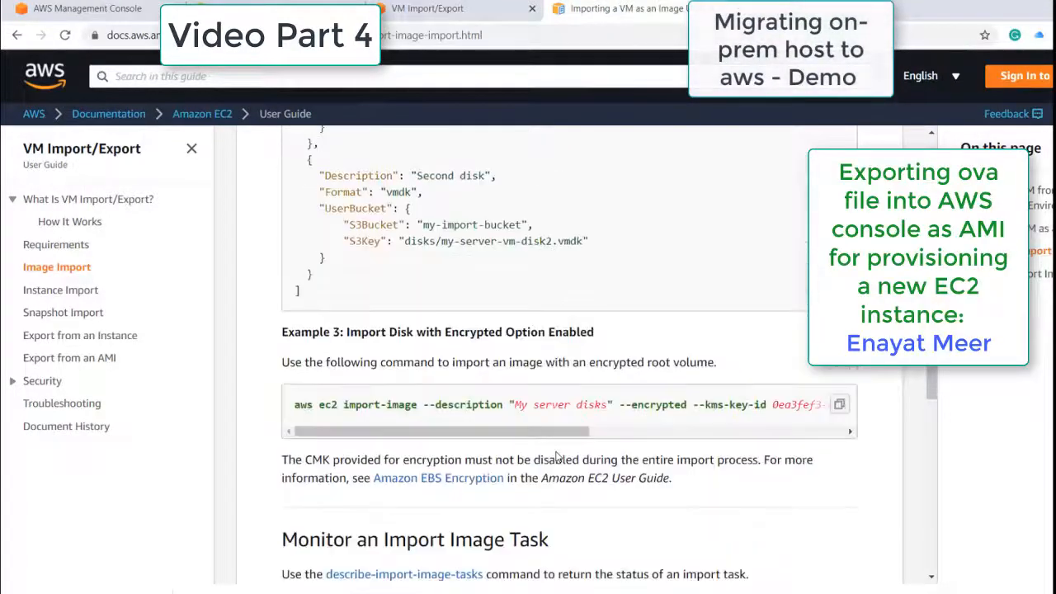
Scroll to the task status values and highlight 'active' and 'completed'
{"action": "scroll", "scroll_direction": "down", "scroll_amount": 3}
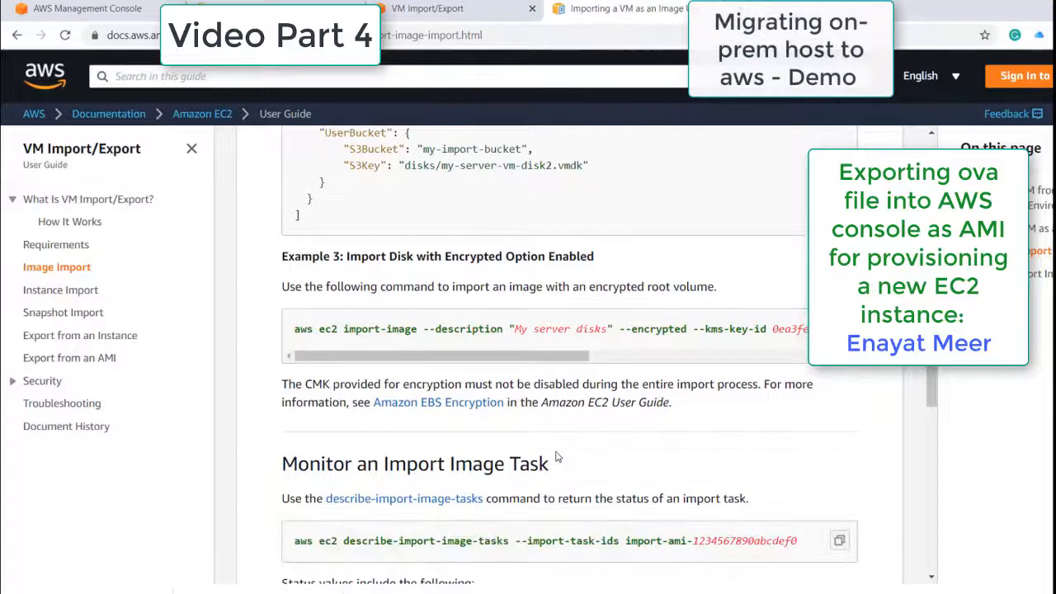
{"action": "scroll", "scroll_direction": "down", "scroll_amount": 3}
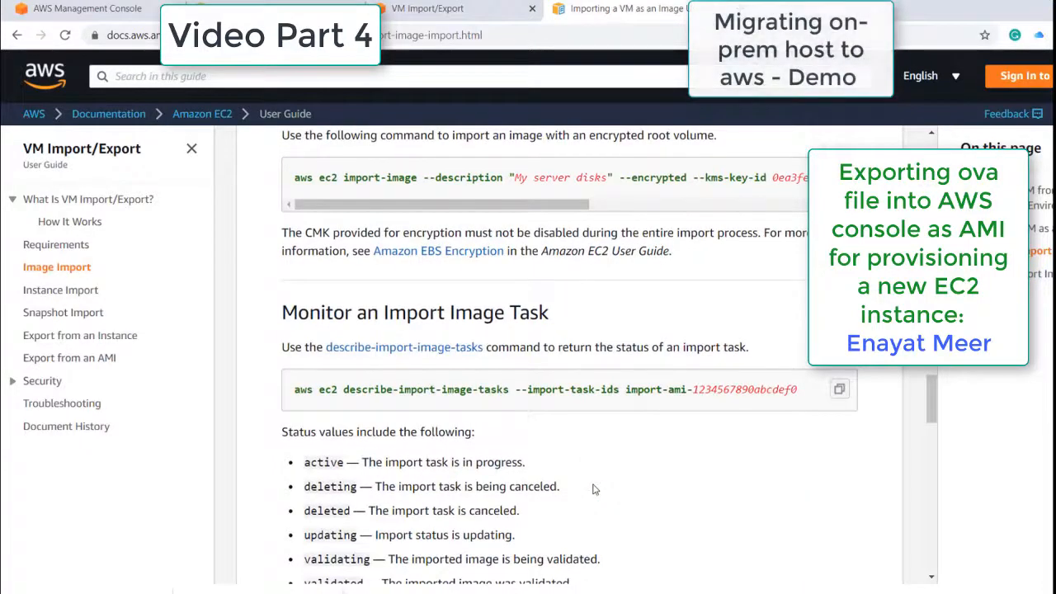
{"action": "scroll", "scroll_direction": "down", "scroll_amount": 3}
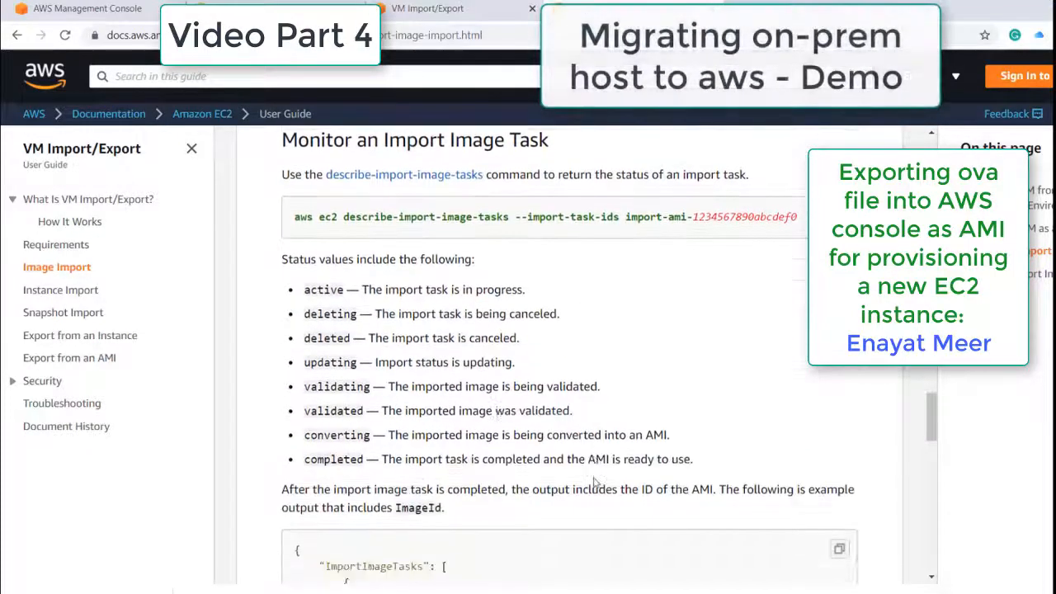
{"action": "scroll", "scroll_direction": "down", "scroll_amount": 3}
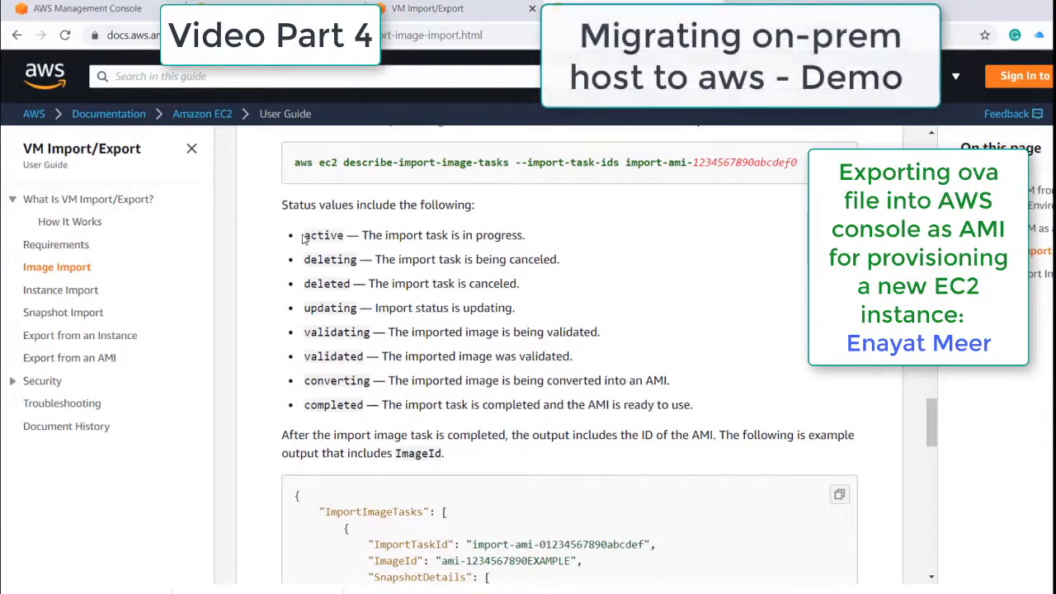
{"action": "double_click", "coordinate": [324, 235]}
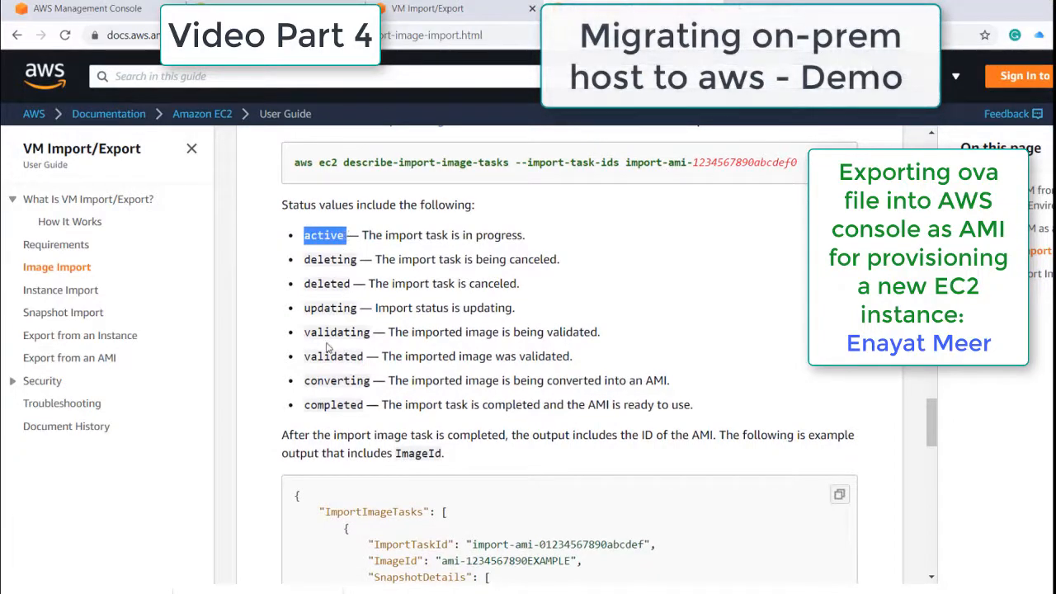
{"action": "double_click", "coordinate": [324, 381]}
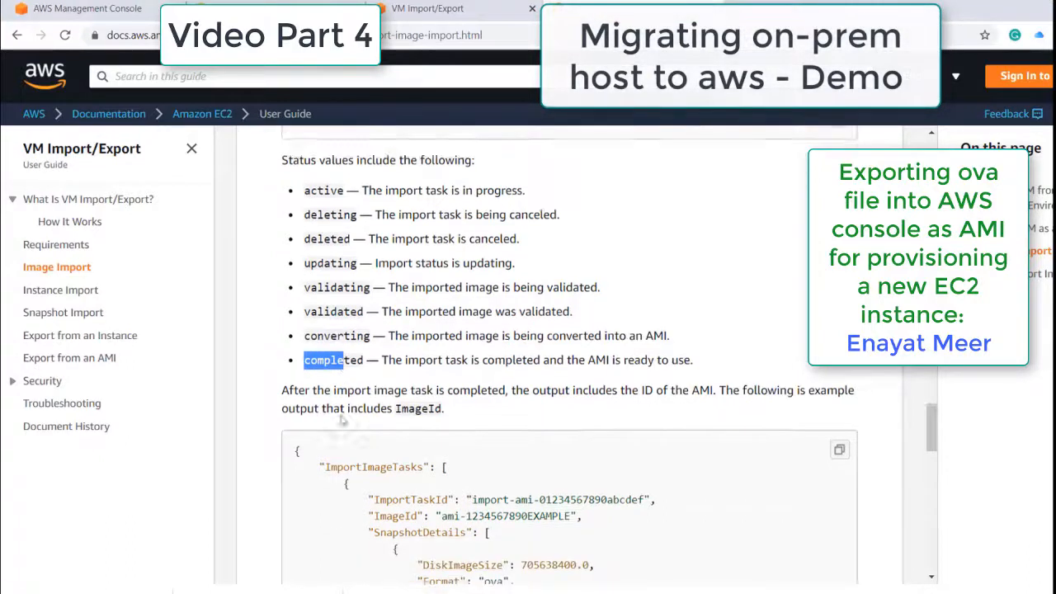
Scroll through the example completed output and cancel-import-task command
{"action": "scroll", "scroll_direction": "down", "scroll_amount": 3}
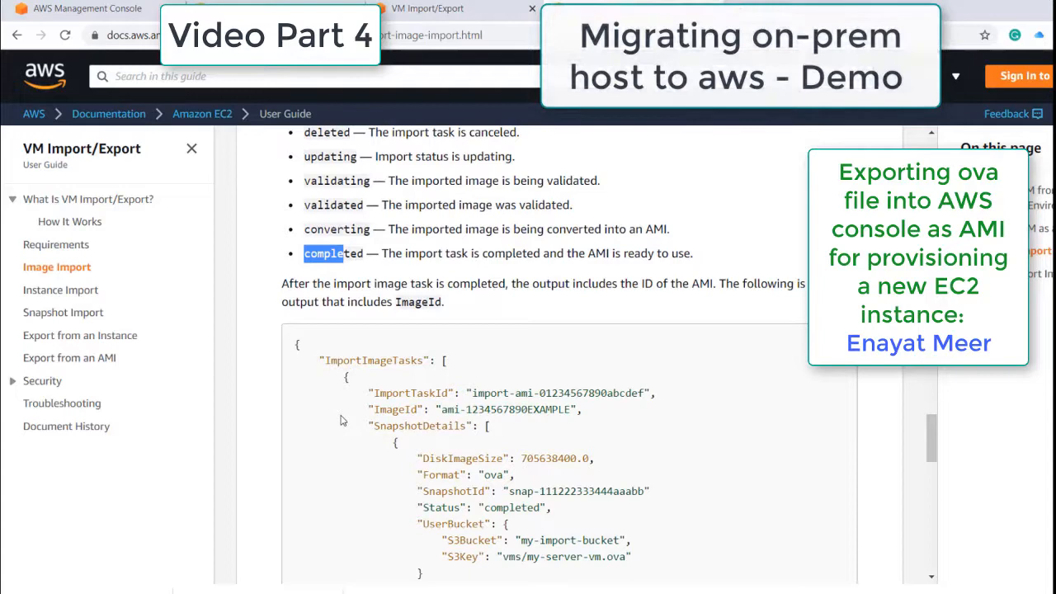
{"action": "mouse_move", "coordinate": [668, 382]}
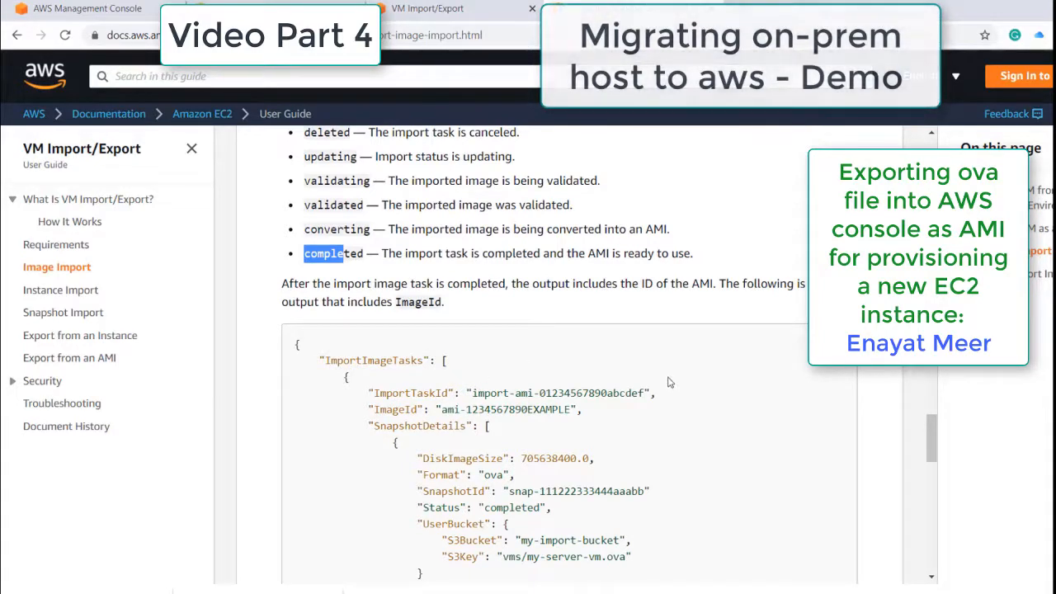
{"action": "scroll", "scroll_direction": "down", "scroll_amount": 3}
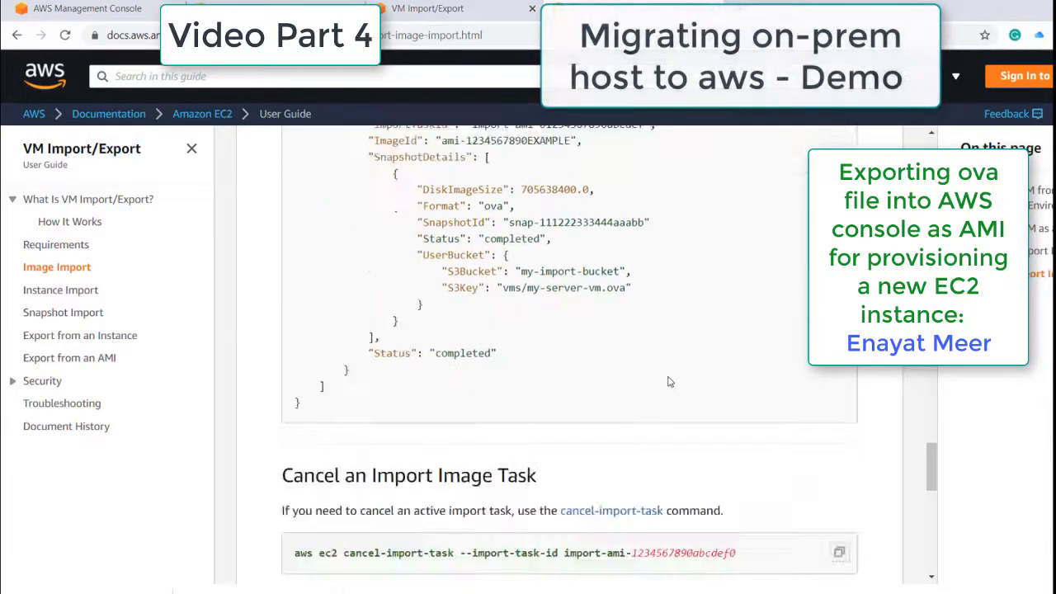
{"action": "scroll", "scroll_direction": "down", "scroll_amount": 3}
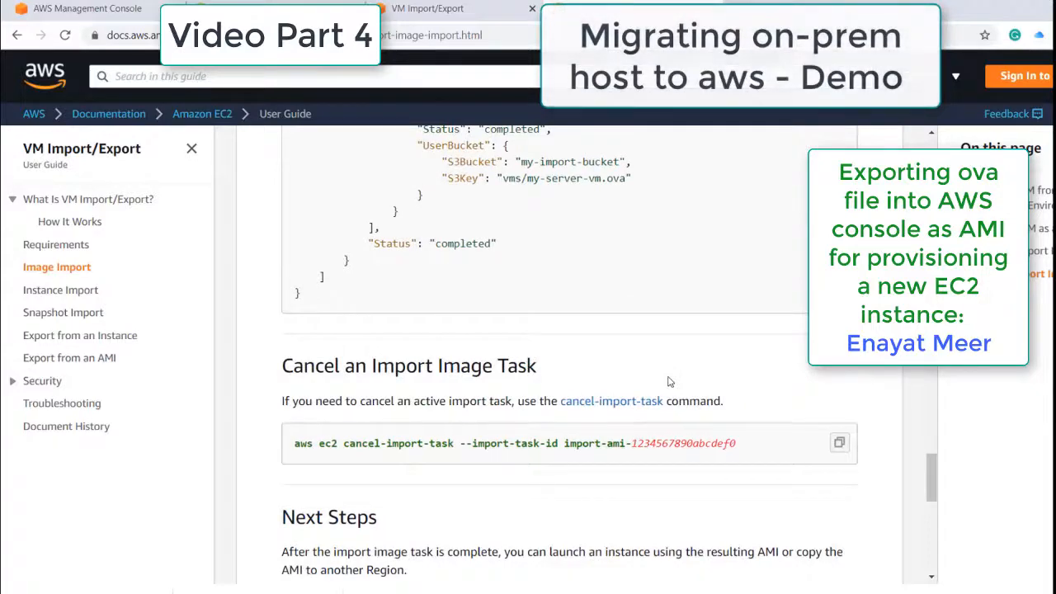
{"action": "scroll", "scroll_direction": "up", "scroll_amount": 3}
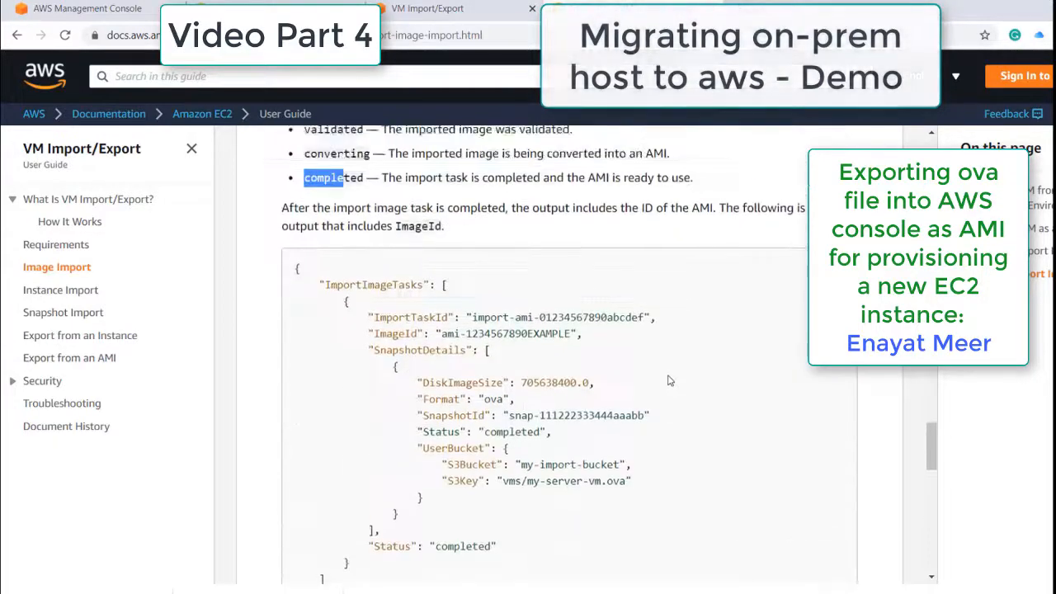
{"action": "scroll", "scroll_direction": "up", "scroll_amount": 3}
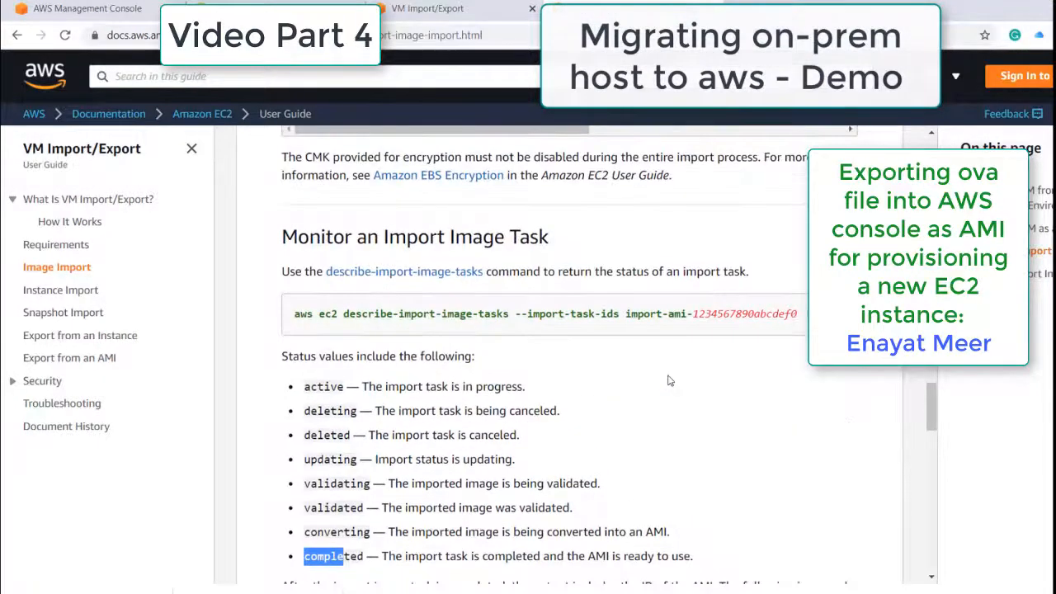
{"action": "mouse_move", "coordinate": [382, 293]}
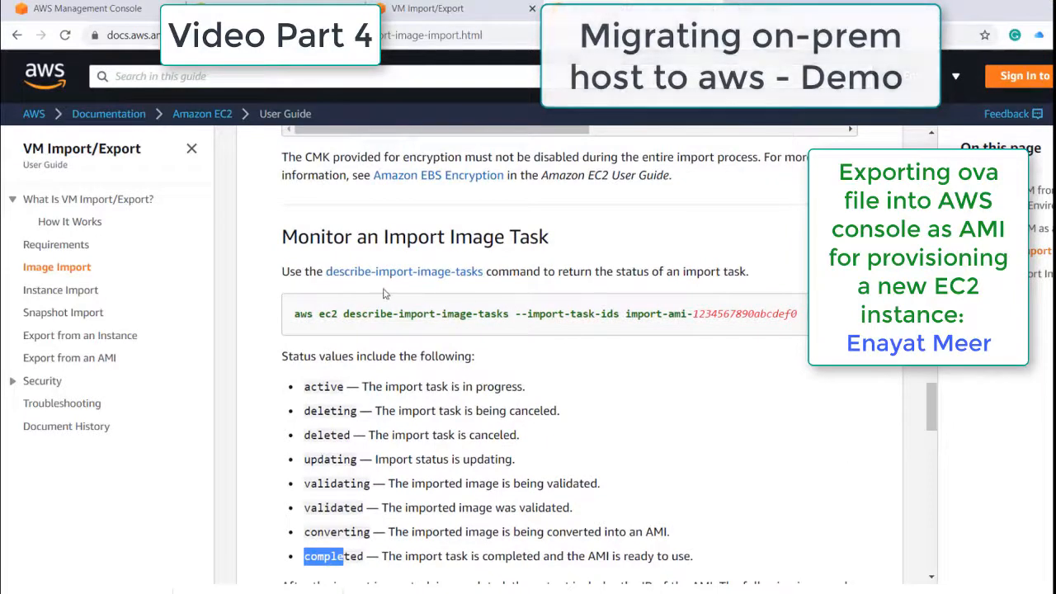
{"action": "mouse_move", "coordinate": [776, 329]}
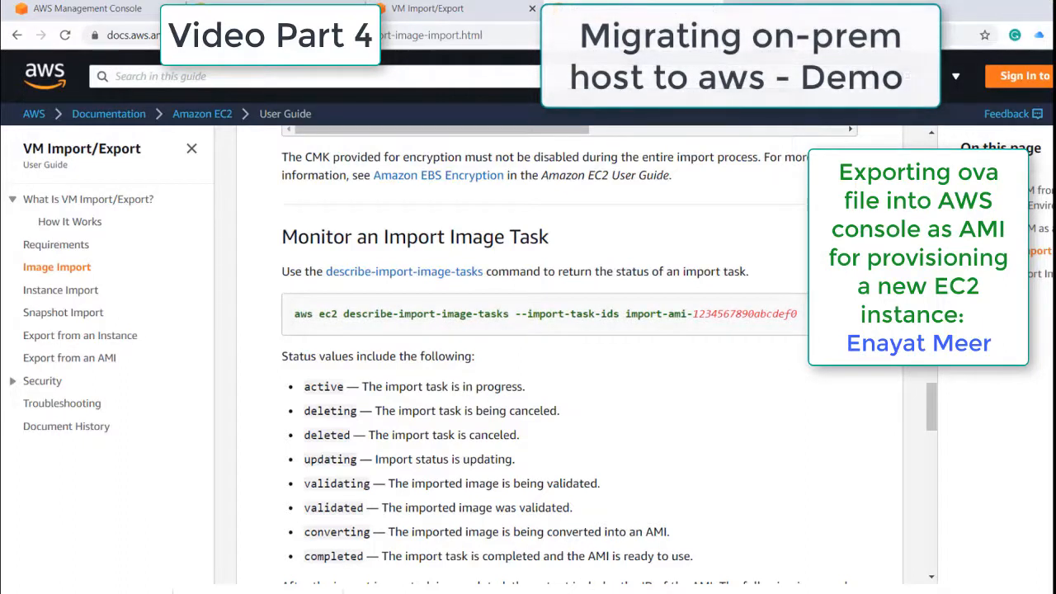
{"action": "mouse_move", "coordinate": [610, 432]}
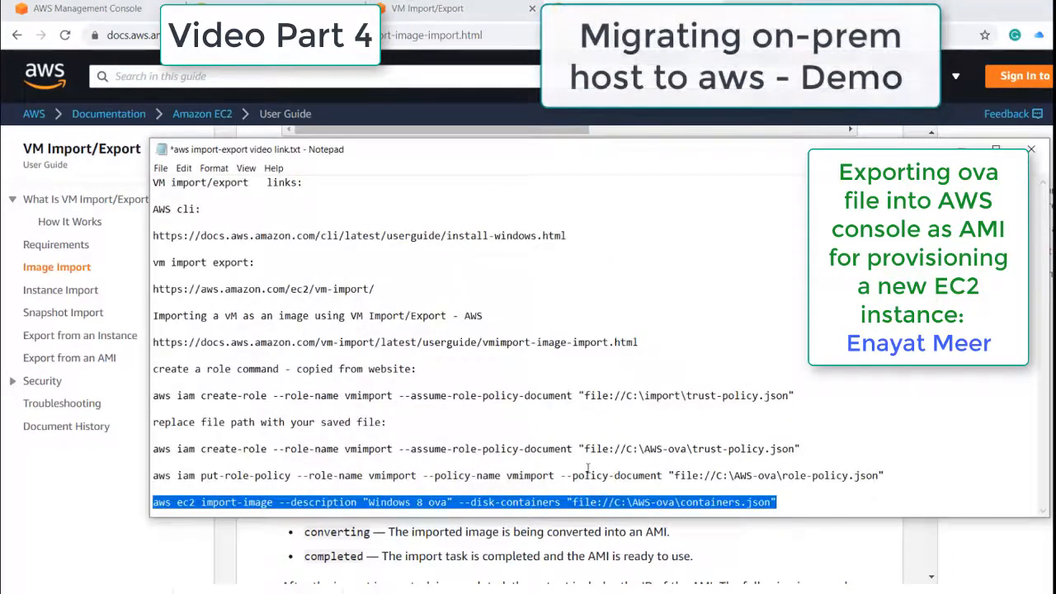
{"action": "left_click", "coordinate": [779, 501]}
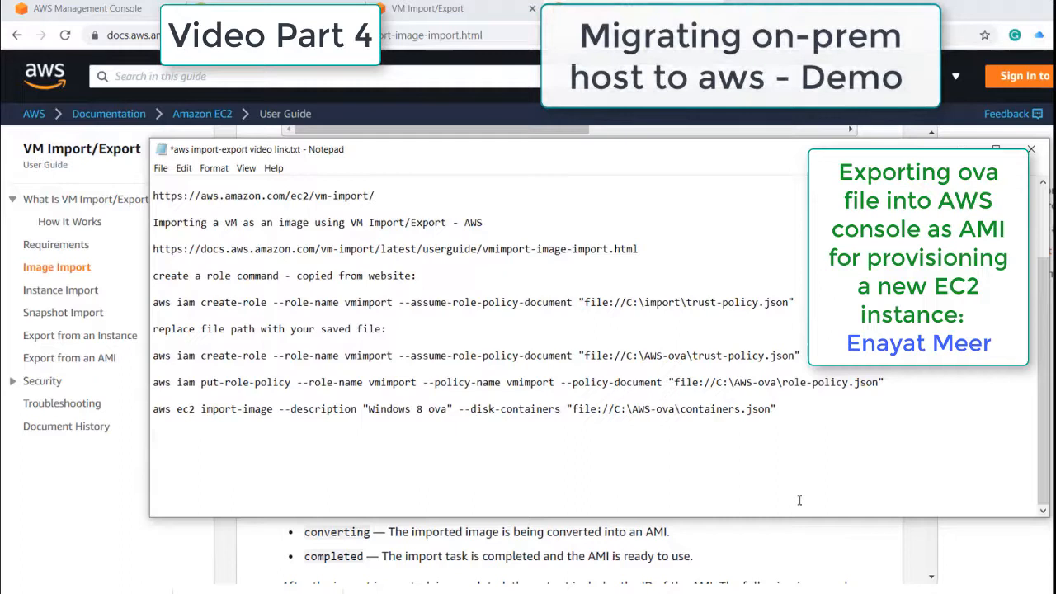
{"action": "type", "text": "to mo"}
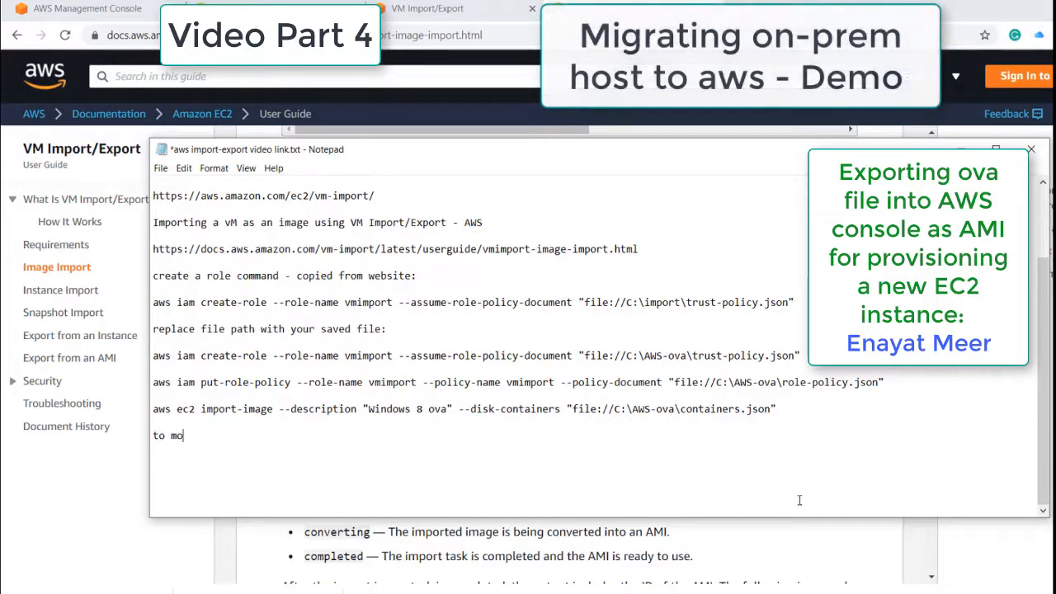
{"action": "type", "text": "nitor the im"}
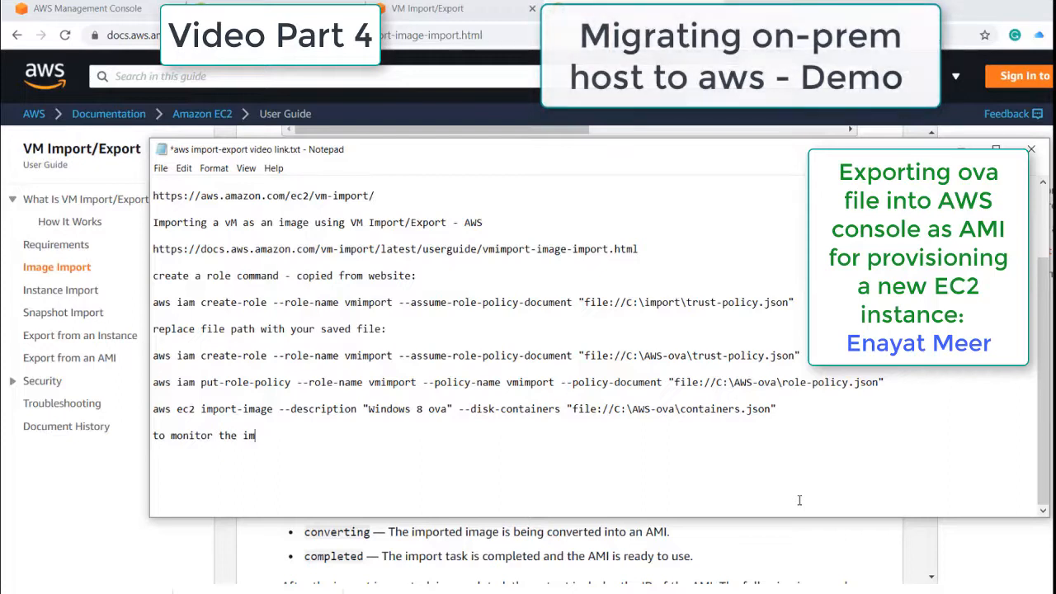
{"action": "type", "text": "port"}
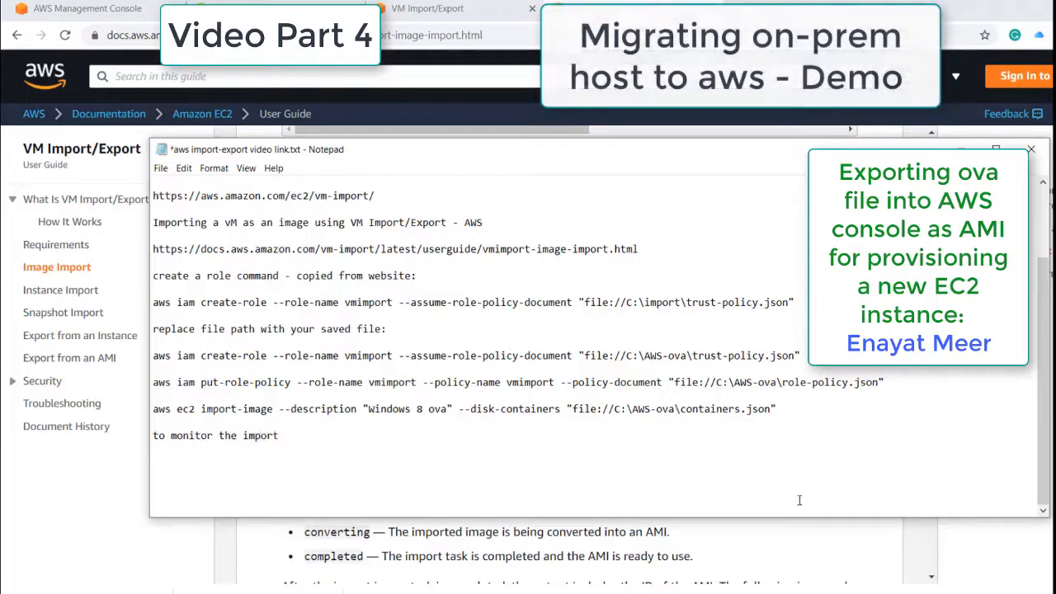
{"action": "type", "text": ":"}
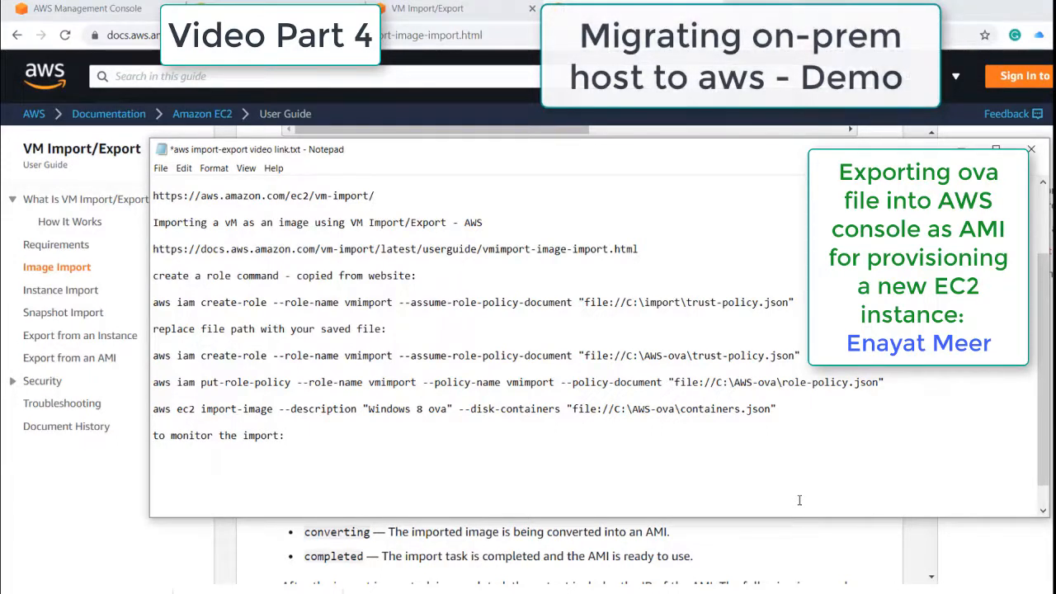
{"action": "type", "text": "aws ec2 describe-import-image-tasks --import-task-ids import-ami-1234567890abcdef0"}
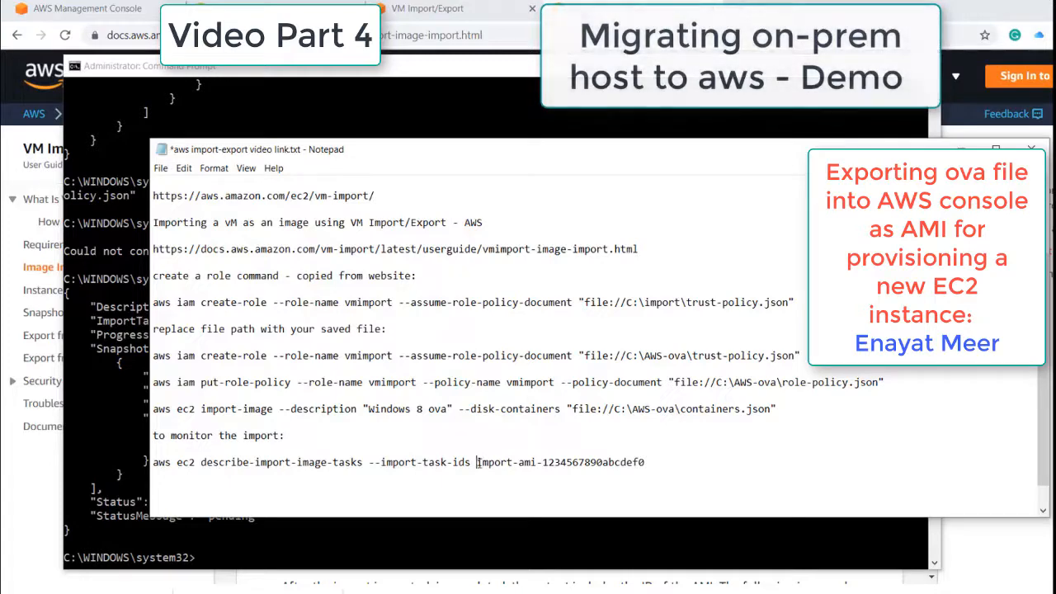
Replace the example task ID with import-ami-0ec53f19b6ff8f4d3 in the Notepad monitor command
{"action": "double_click", "coordinate": [560, 461]}
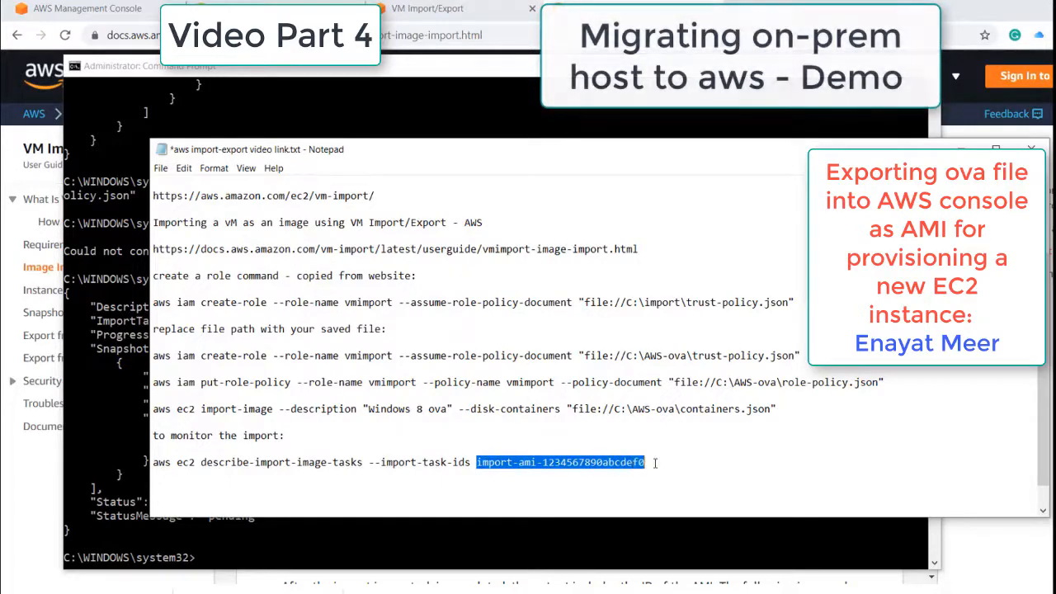
{"action": "right_click", "coordinate": [578, 462]}
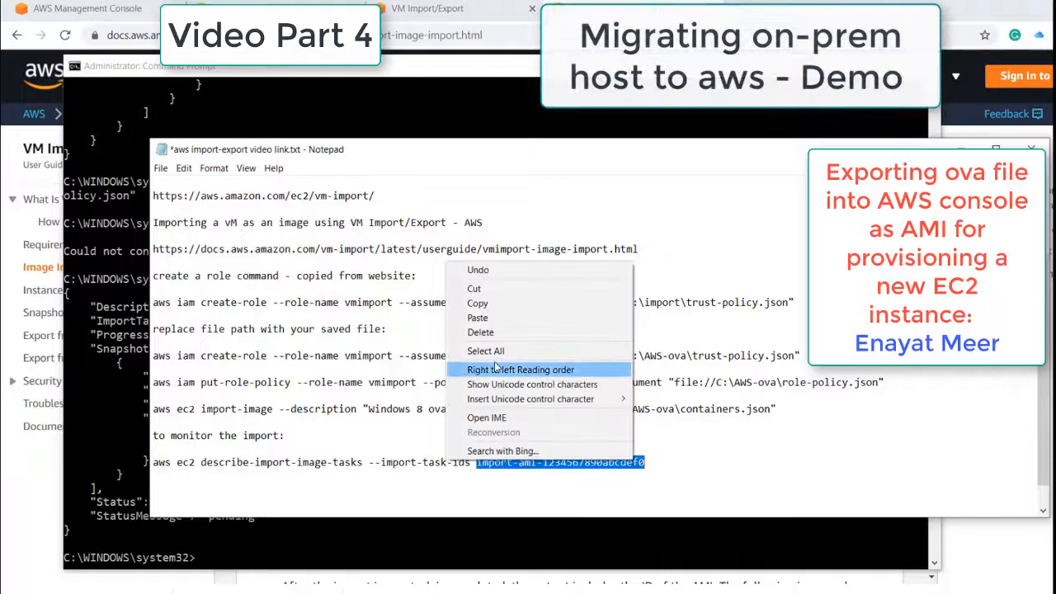
{"action": "left_click", "coordinate": [519, 495]}
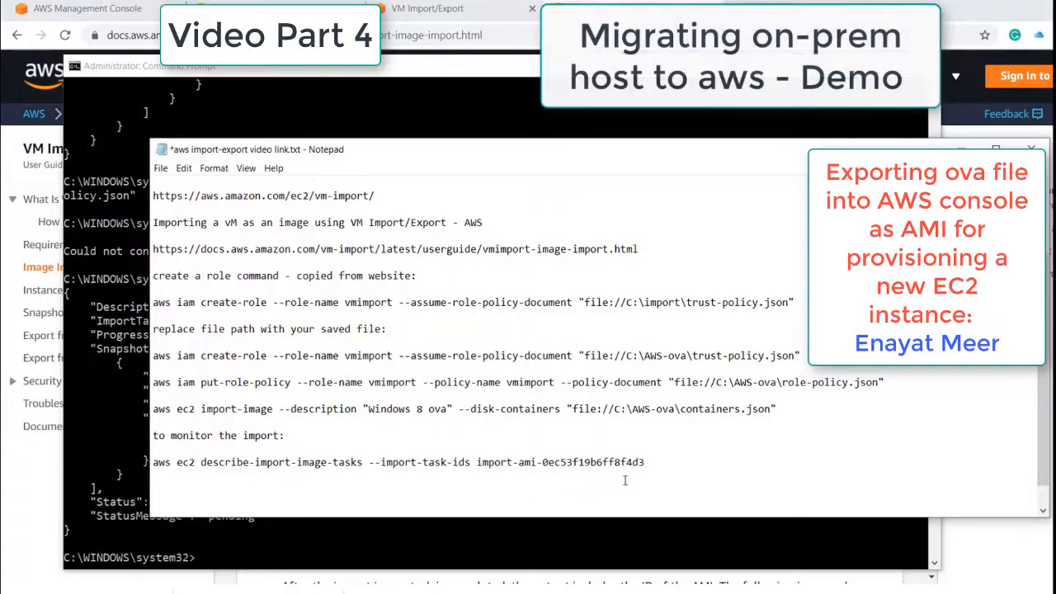
{"action": "mouse_move", "coordinate": [579, 216]}
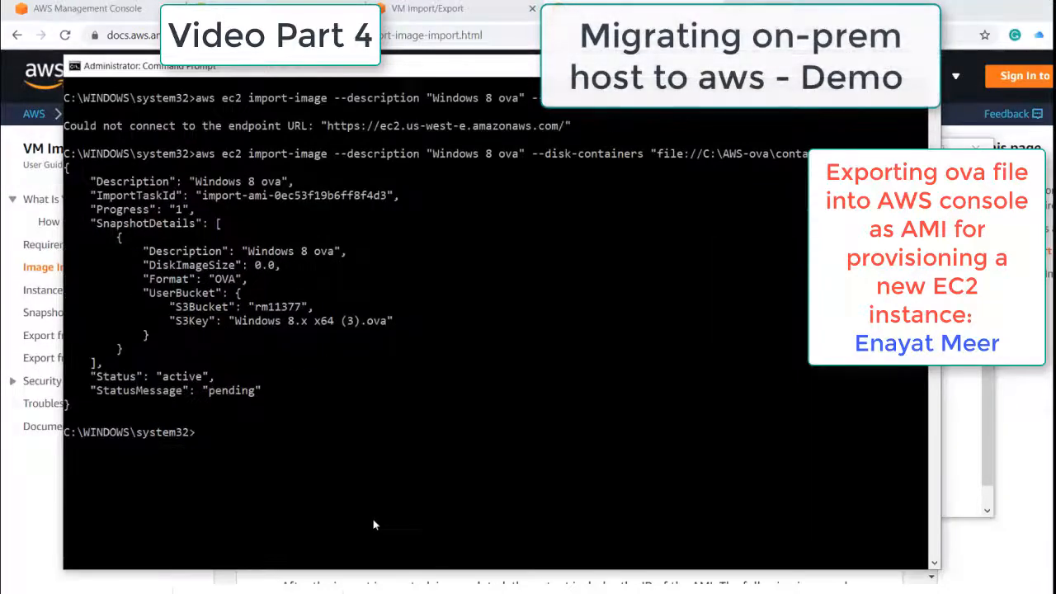
Run describe-import-image-tasks for import-ami-0ec53f19b6ff8f4d3 and highlight the 'converting' status at progress 19
{"action": "type", "text": "aws ec2 describe-import-image-tasks --import-task-ids import-ami-0ec53f19b6ff8f4d3"}
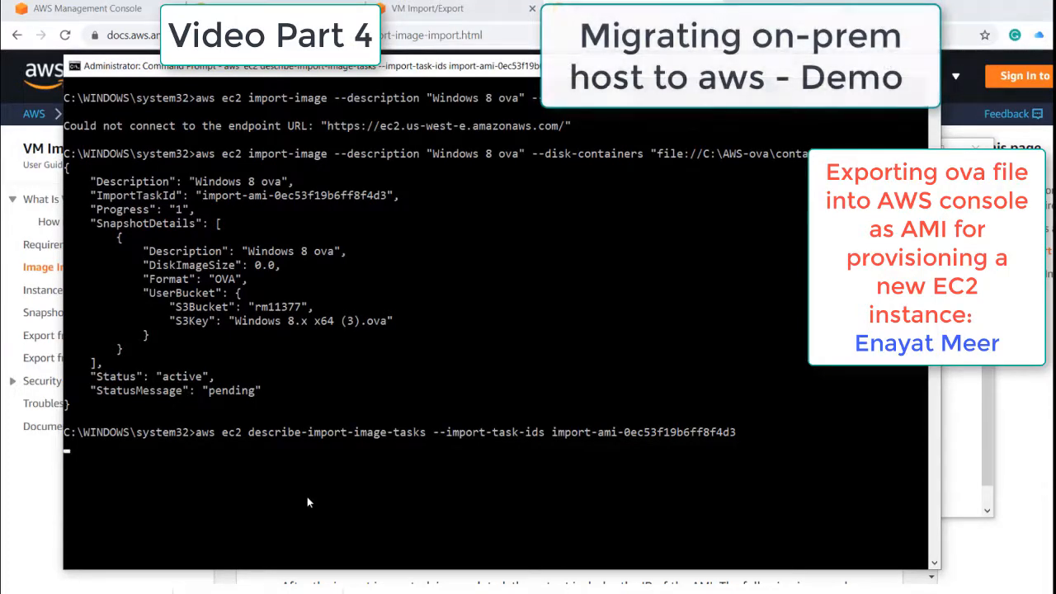
{"action": "key", "text": "Return"}
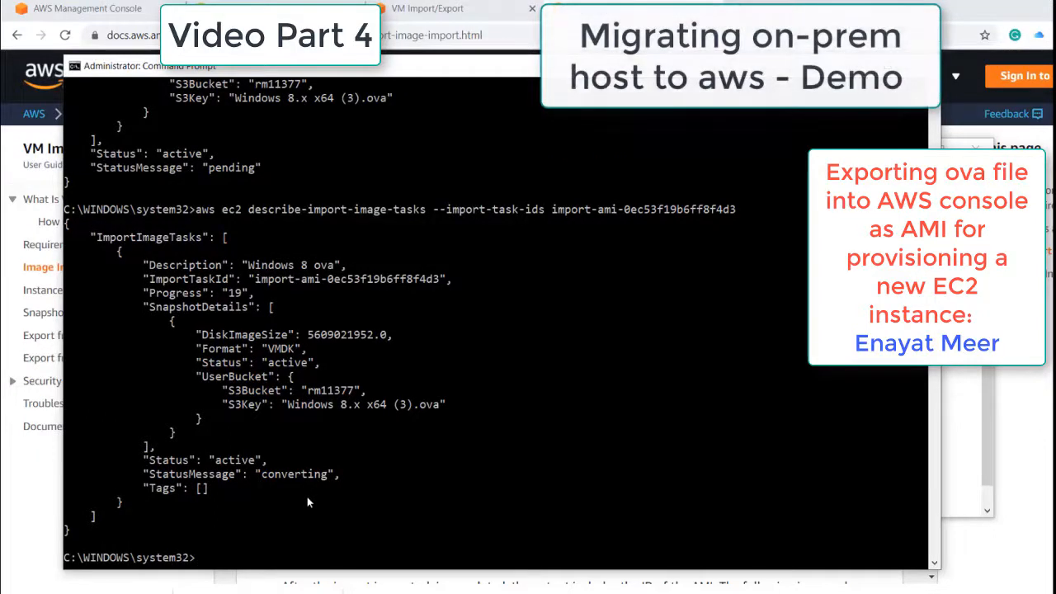
{"action": "double_click", "coordinate": [294, 473]}
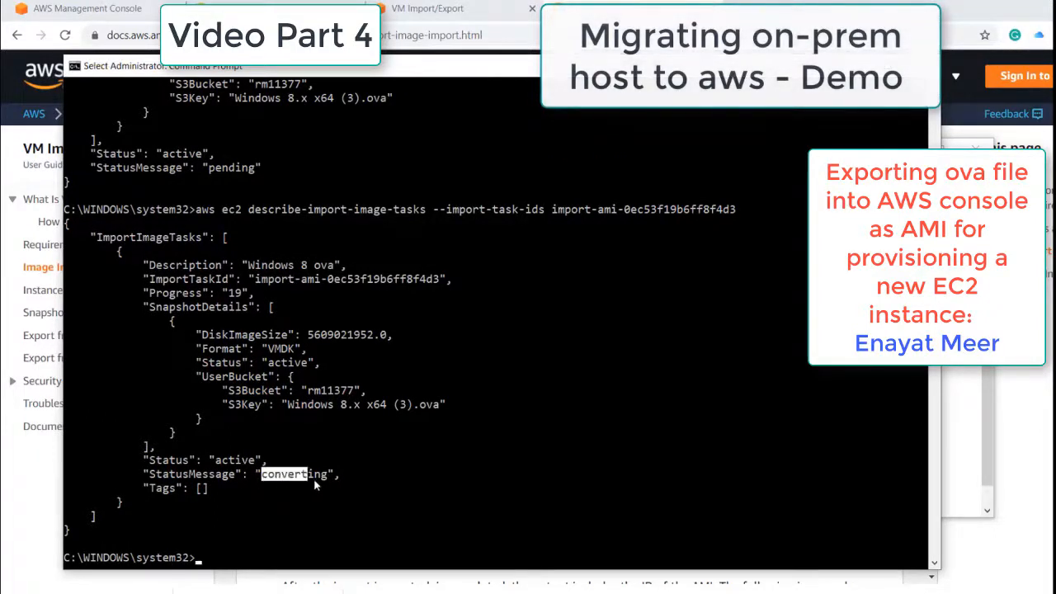
{"action": "mouse_move", "coordinate": [328, 514]}
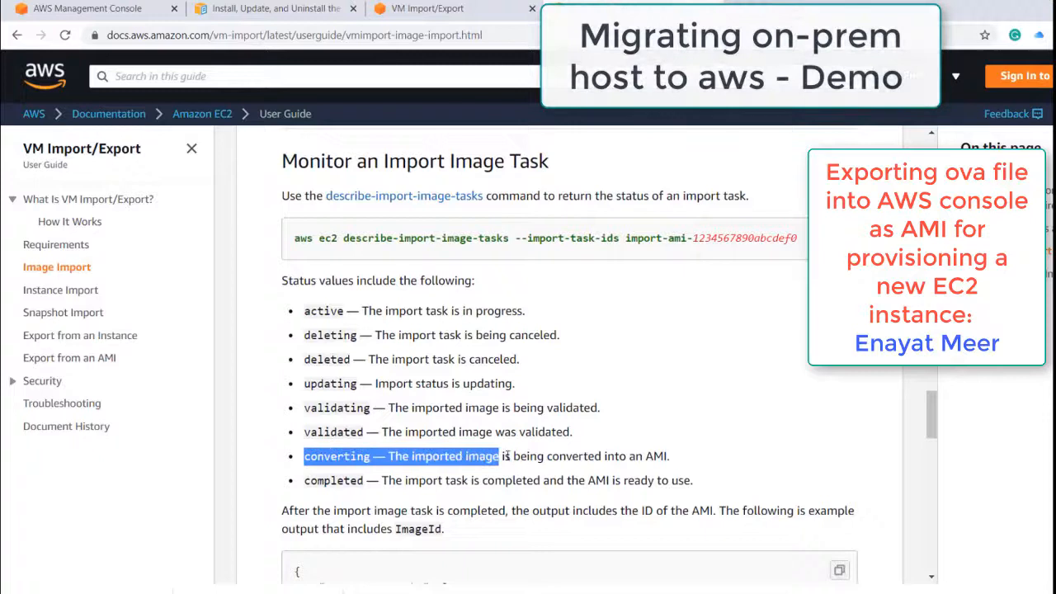
Highlight the 'converting' status explanation in the VM Import/Export documentation
{"action": "left_click_drag", "start_coordinate": [499, 455], "coordinate": [668, 455]}
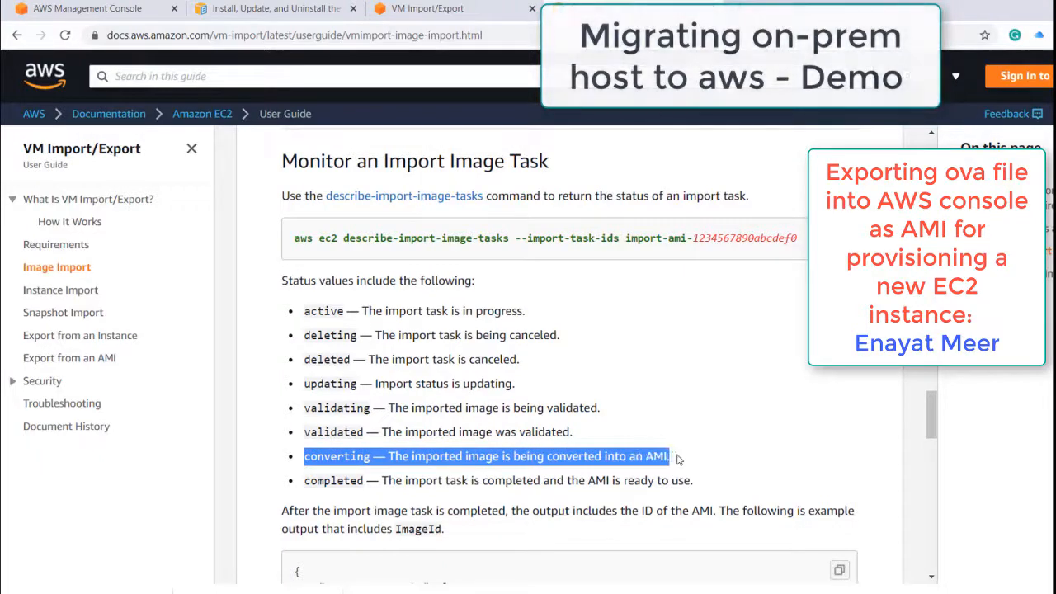